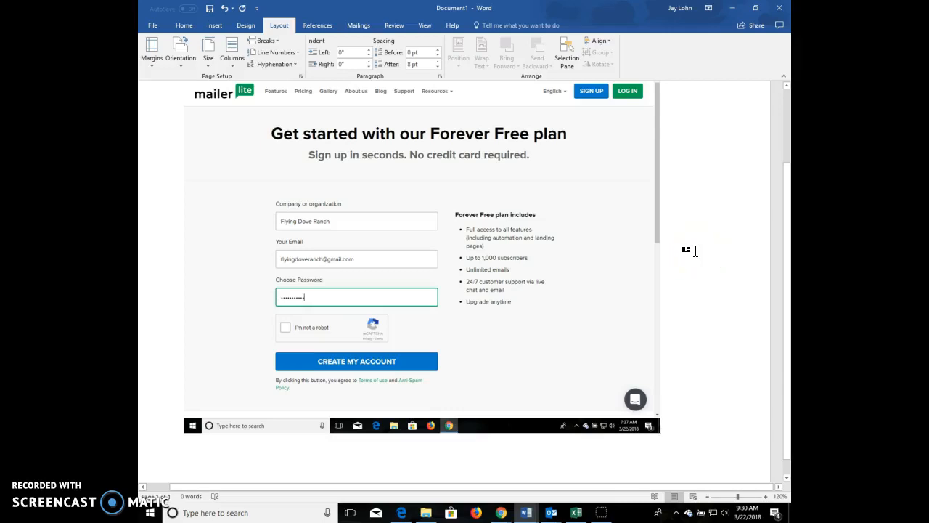
pyautogui.moveTo(691, 247)
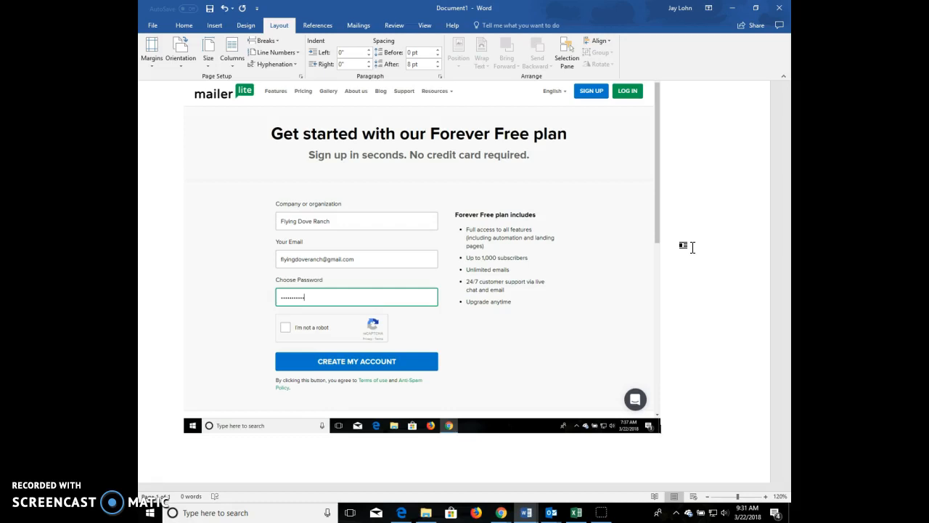
pyautogui.moveTo(711, 221)
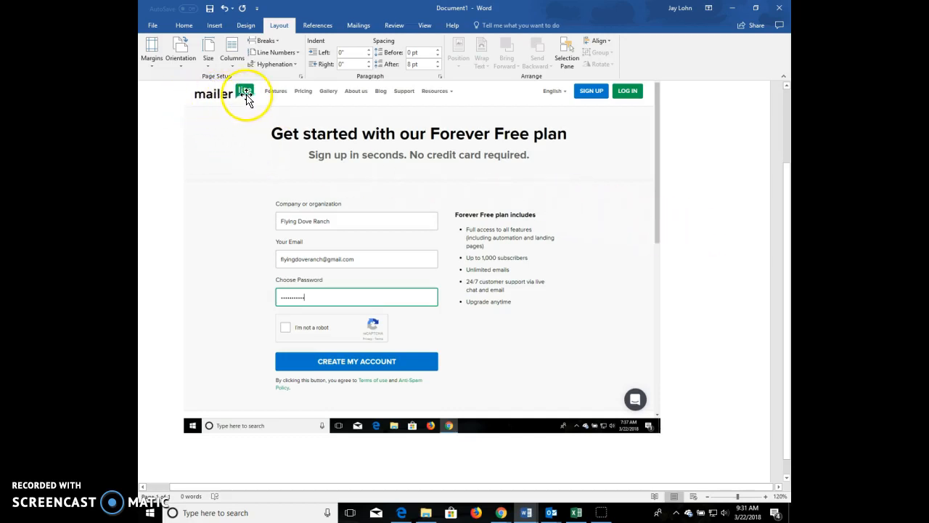
pyautogui.moveTo(531, 279)
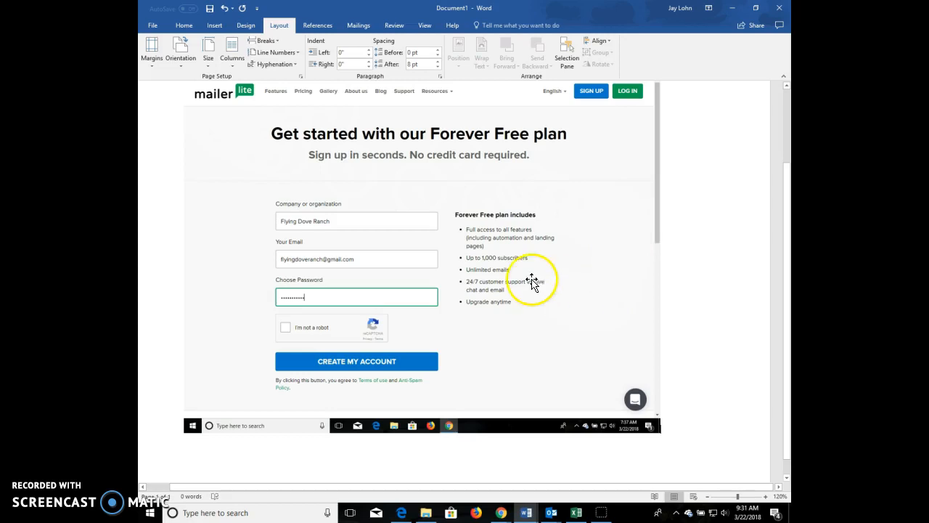
pyautogui.moveTo(496, 245)
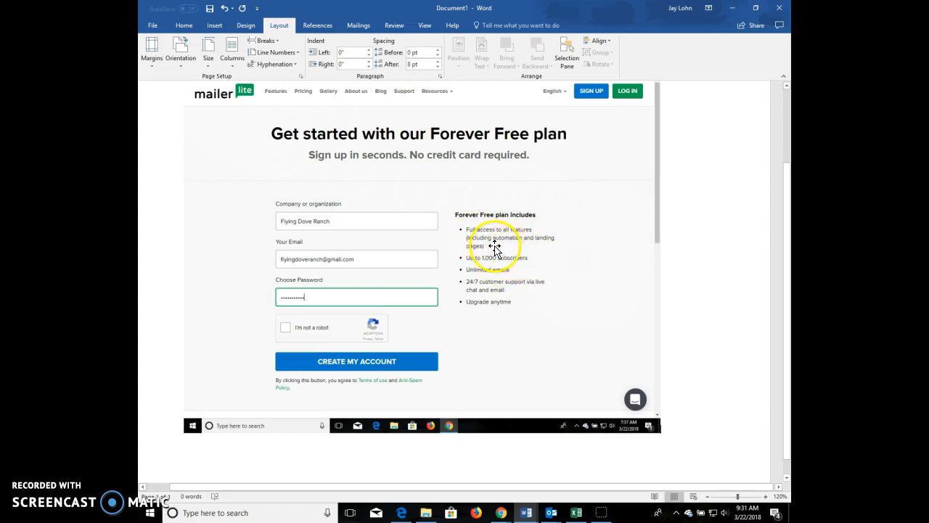
pyautogui.moveTo(549, 241)
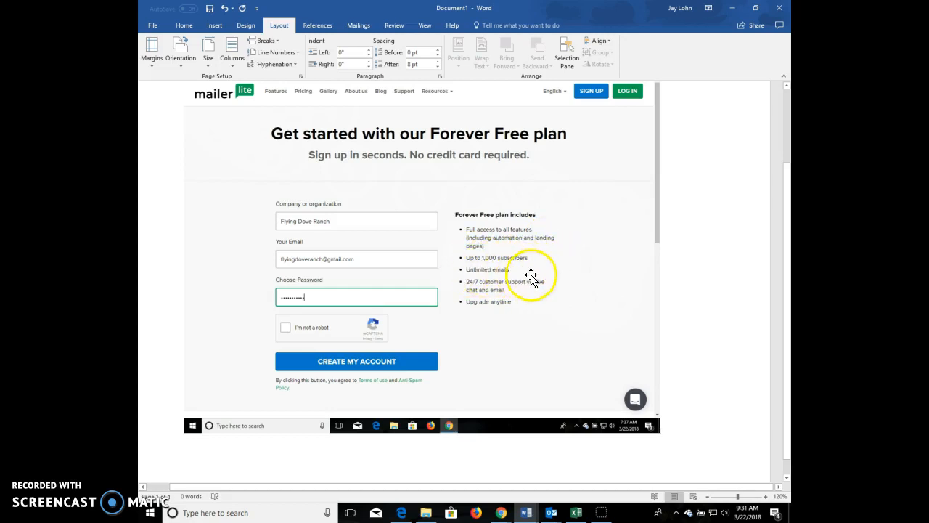
pyautogui.moveTo(575, 293)
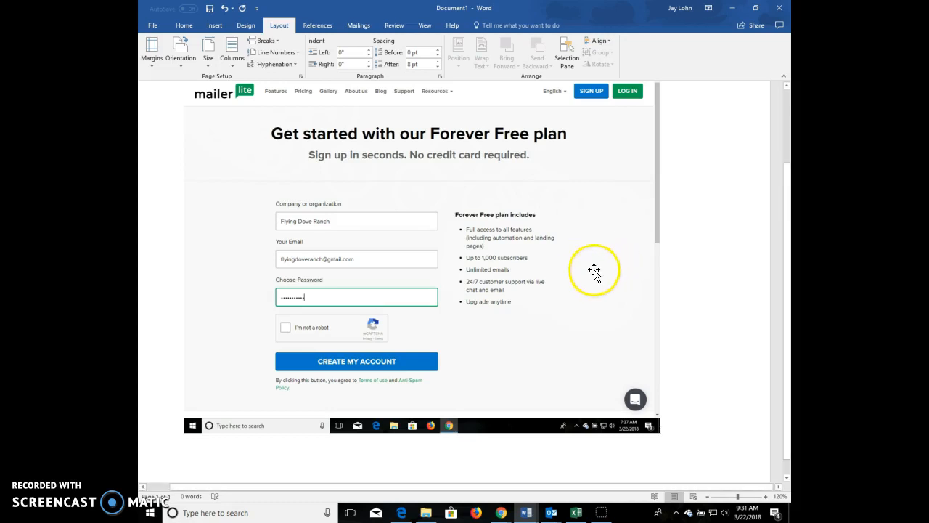
pyautogui.moveTo(668, 326)
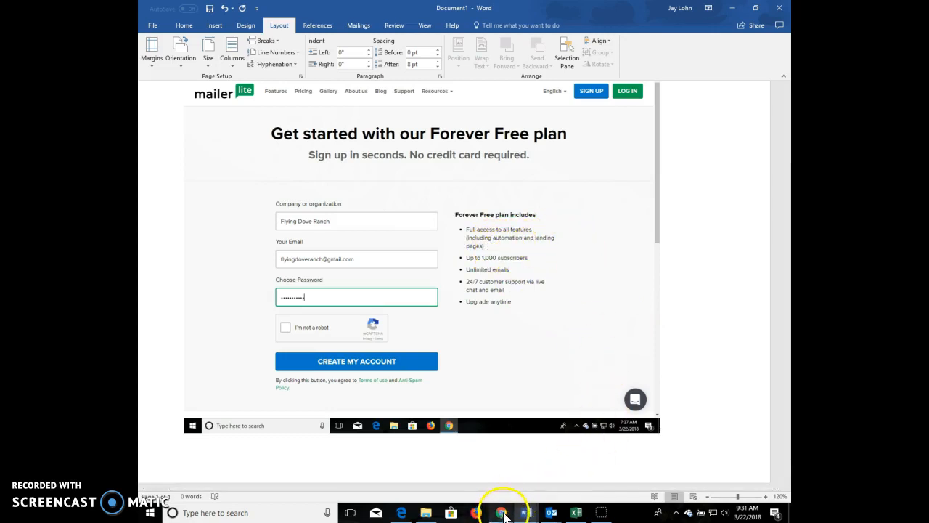
# - Submit the Xchange Pool Heaters free-report form with email and name 'jay', reaching the thank-you screen
pyautogui.click(499, 513)
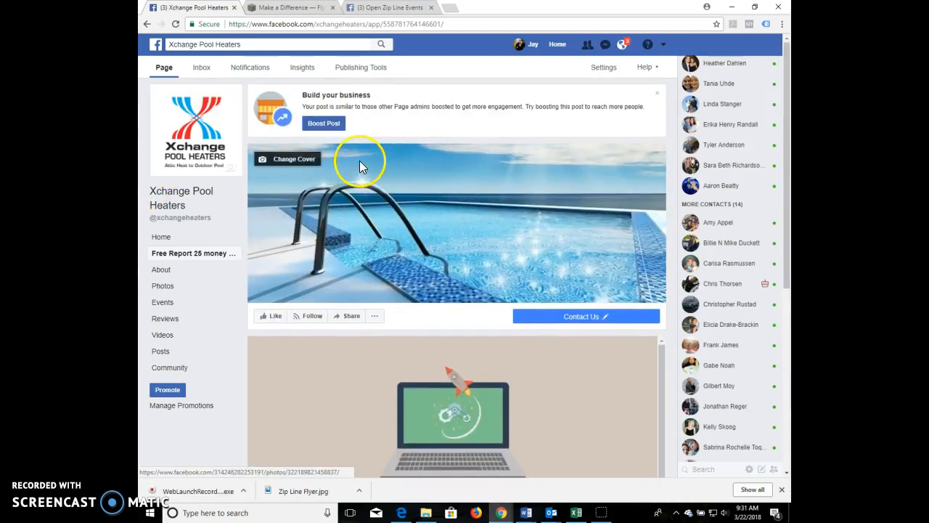
pyautogui.scroll(-3)
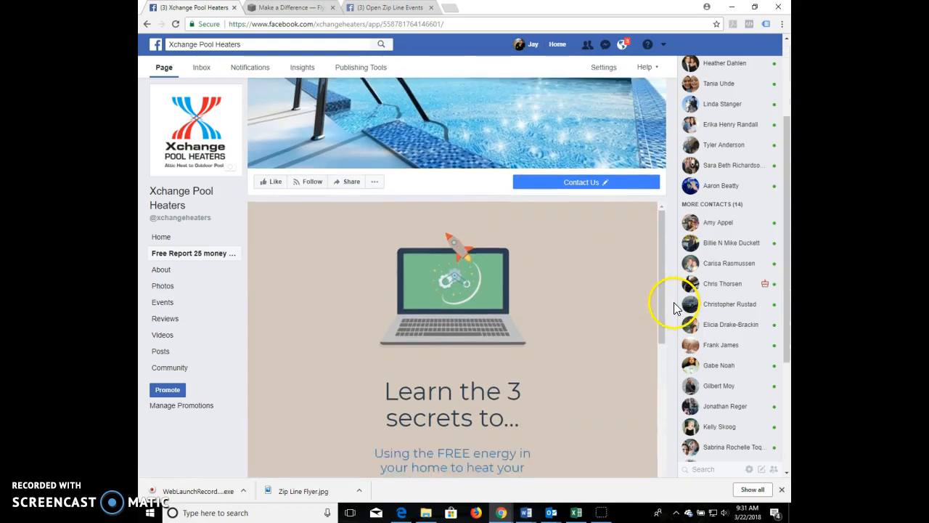
pyautogui.scroll(-3)
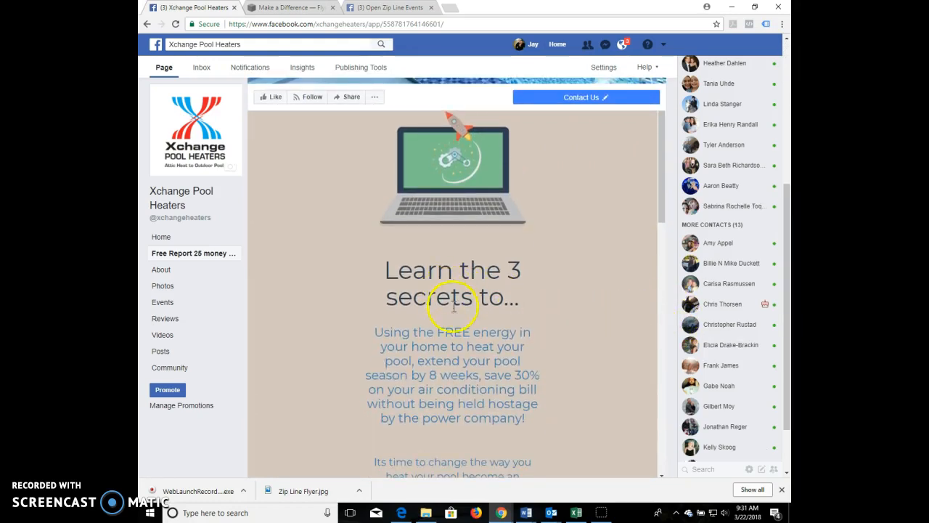
pyautogui.moveTo(526, 317)
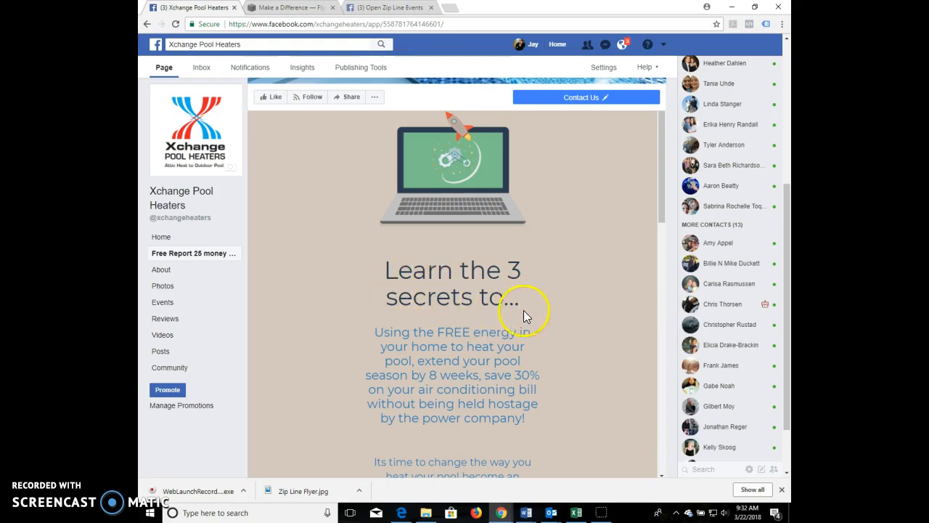
pyautogui.moveTo(566, 310)
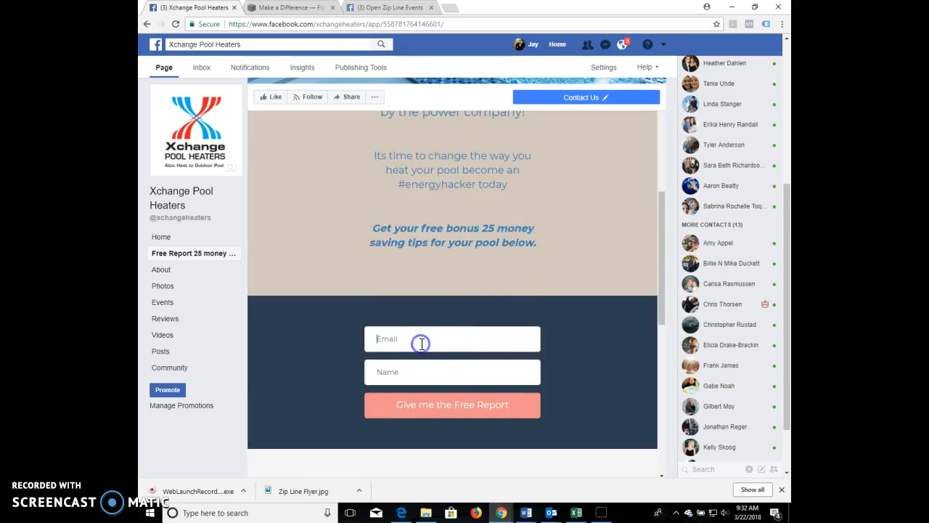
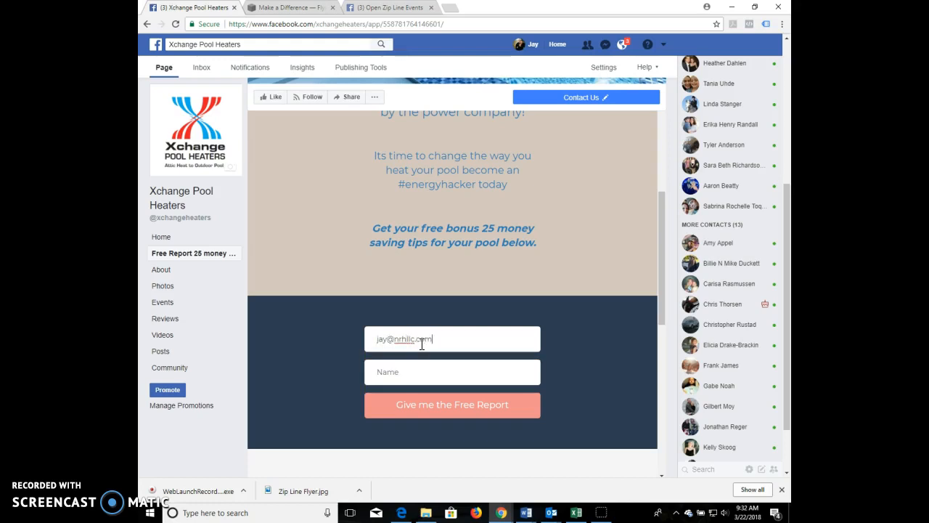
pyautogui.write('jay')
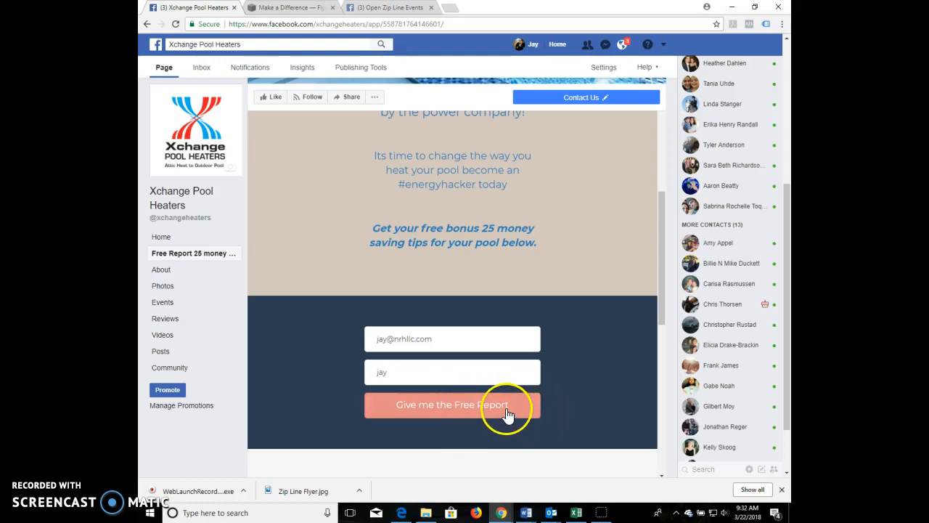
pyautogui.click(453, 404)
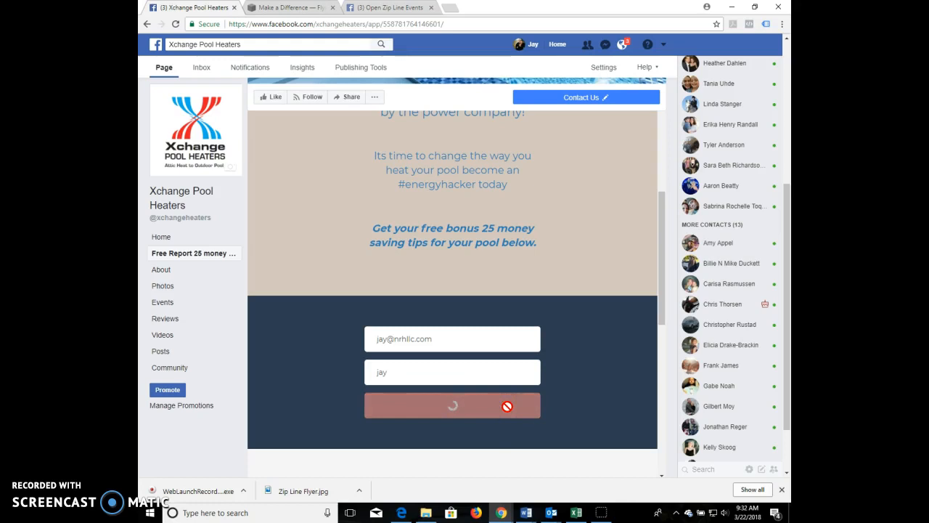
pyautogui.click(453, 406)
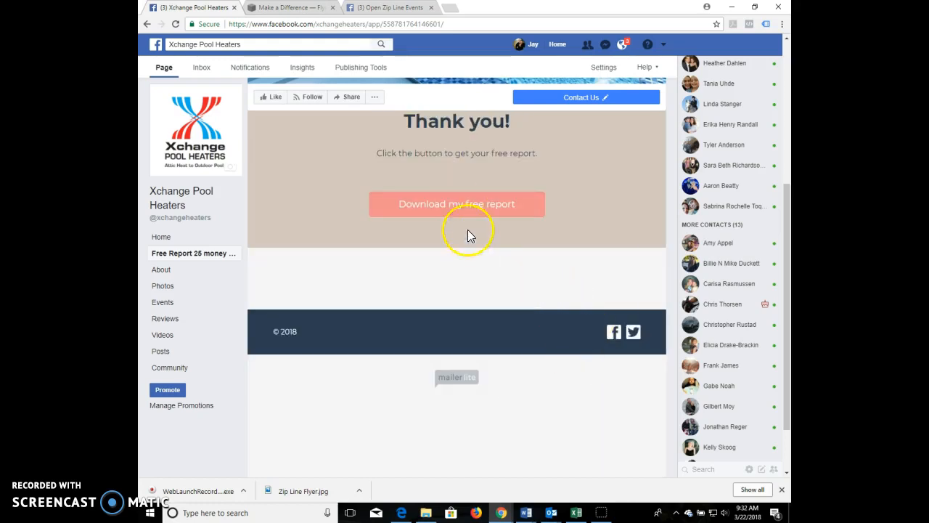
pyautogui.moveTo(508, 250)
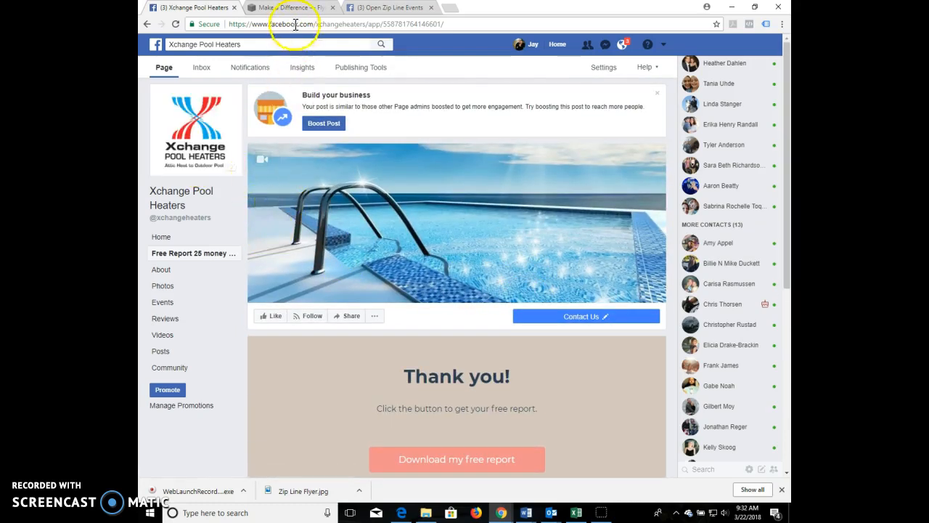
# - From the ranch site's home page, reach the Rental Information and Requests page, briefly revisiting the Facebook tab
pyautogui.click(291, 7)
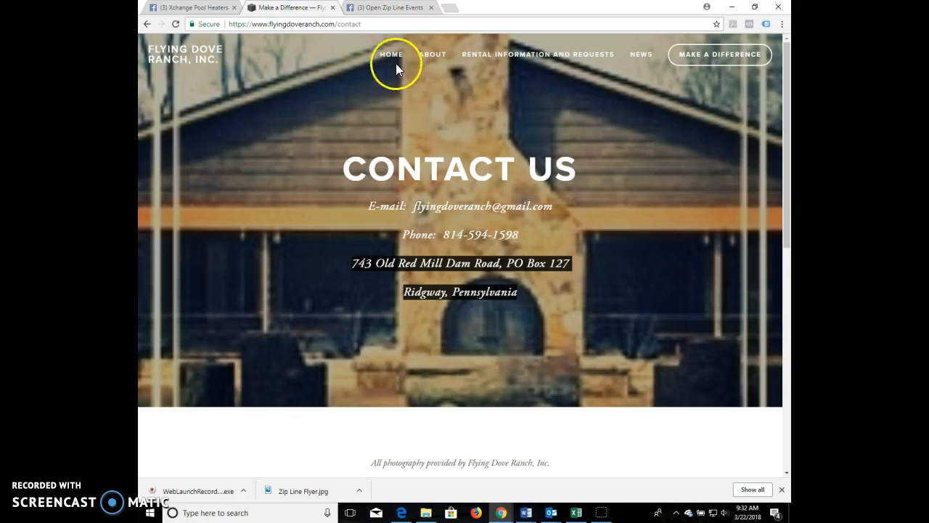
pyautogui.click(392, 56)
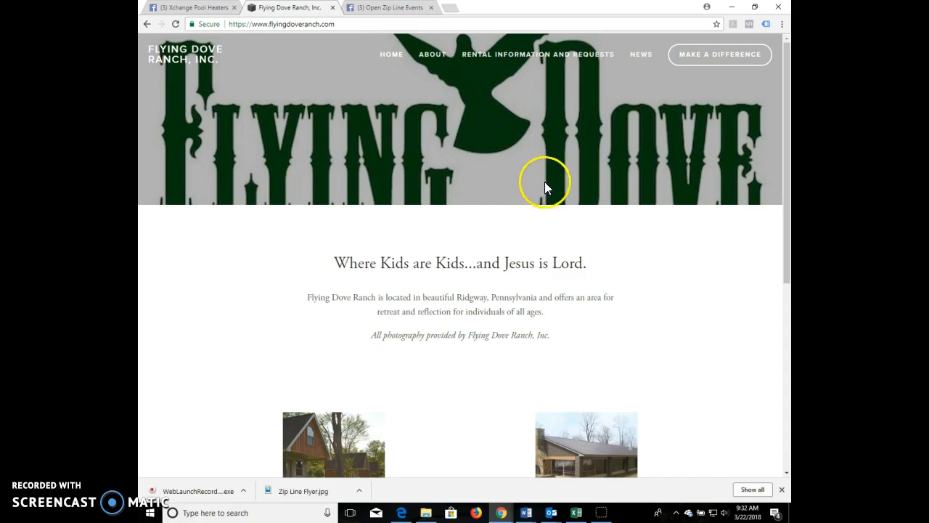
pyautogui.moveTo(540, 119)
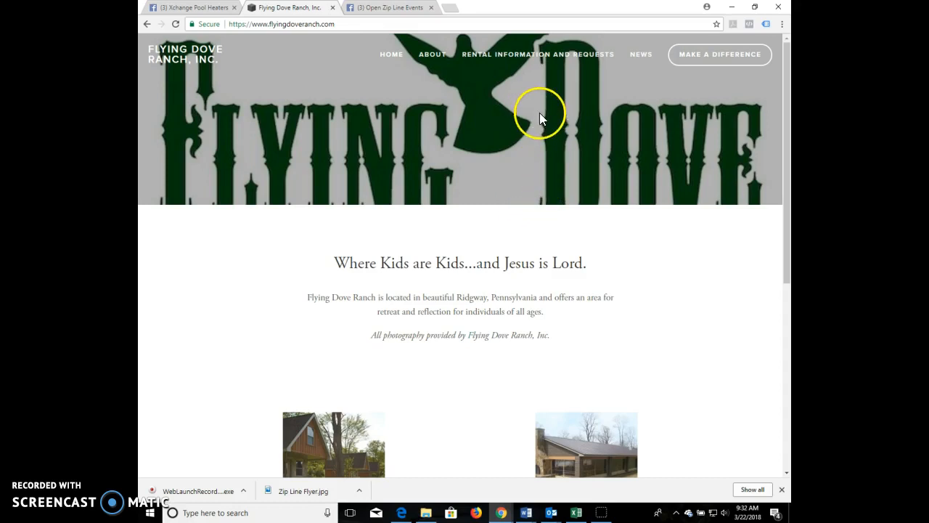
pyautogui.moveTo(546, 58)
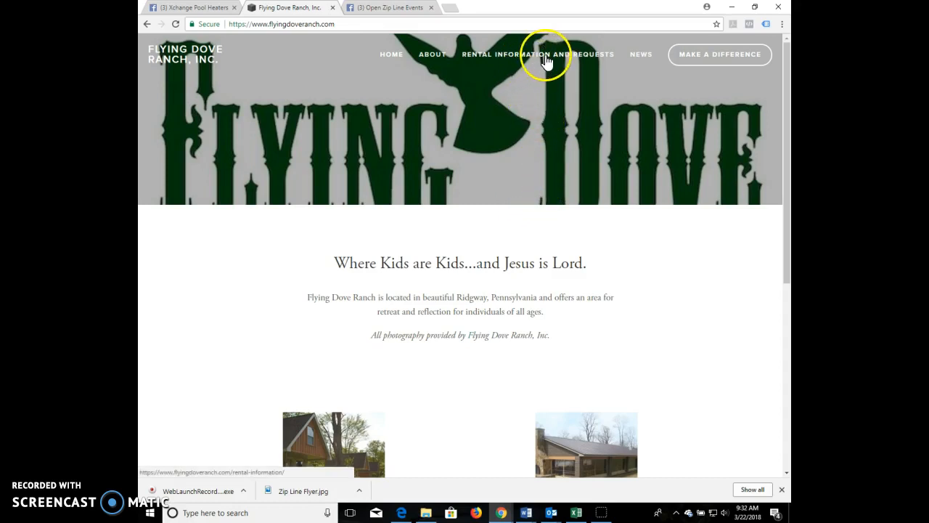
pyautogui.click(537, 53)
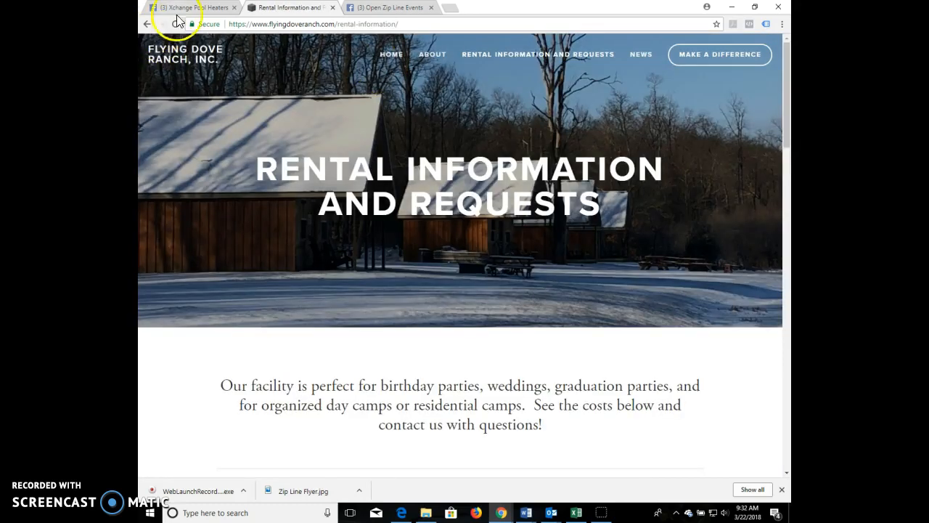
pyautogui.click(191, 7)
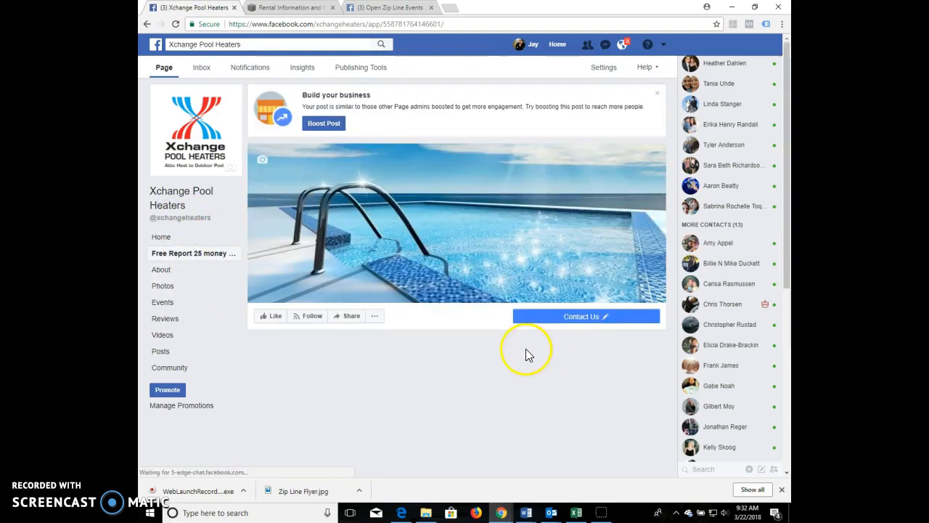
pyautogui.scroll(-3)
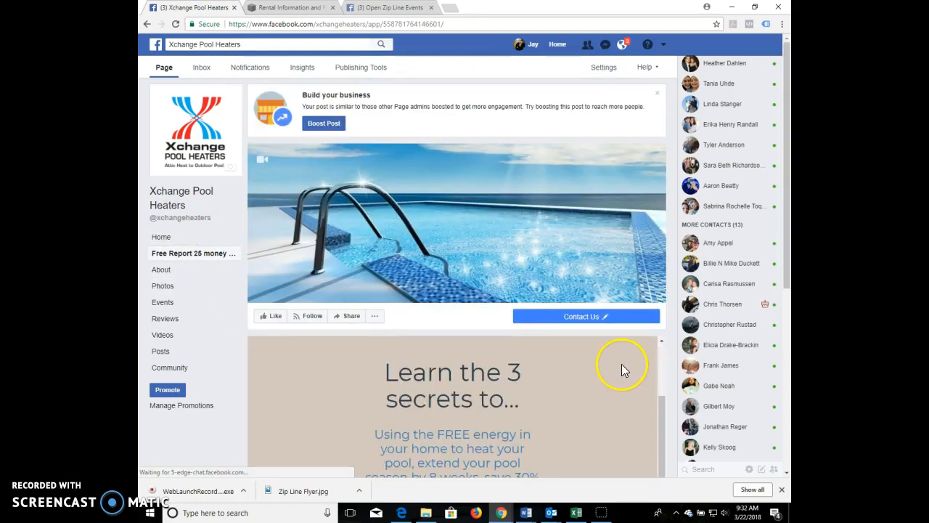
pyautogui.scroll(-3)
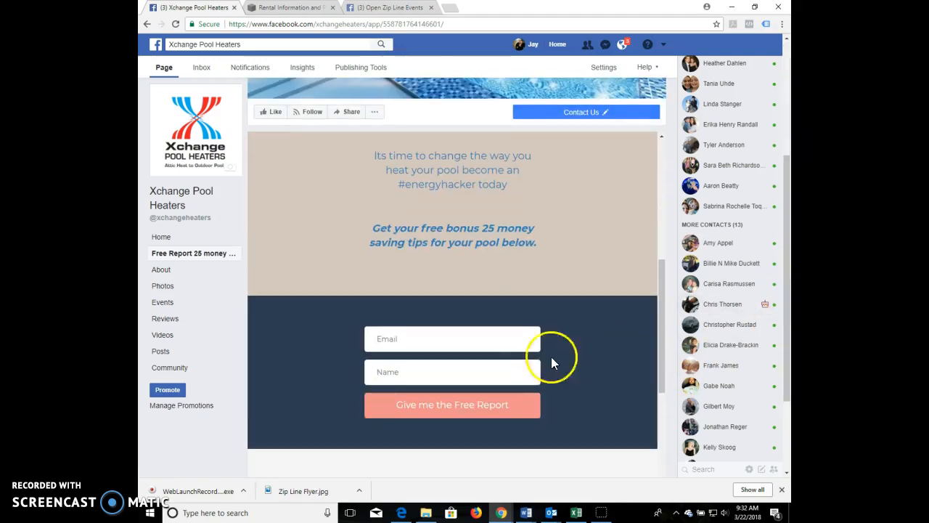
# - Scroll the rental page past prices and photos down to the Request a Rental form
pyautogui.click(287, 7)
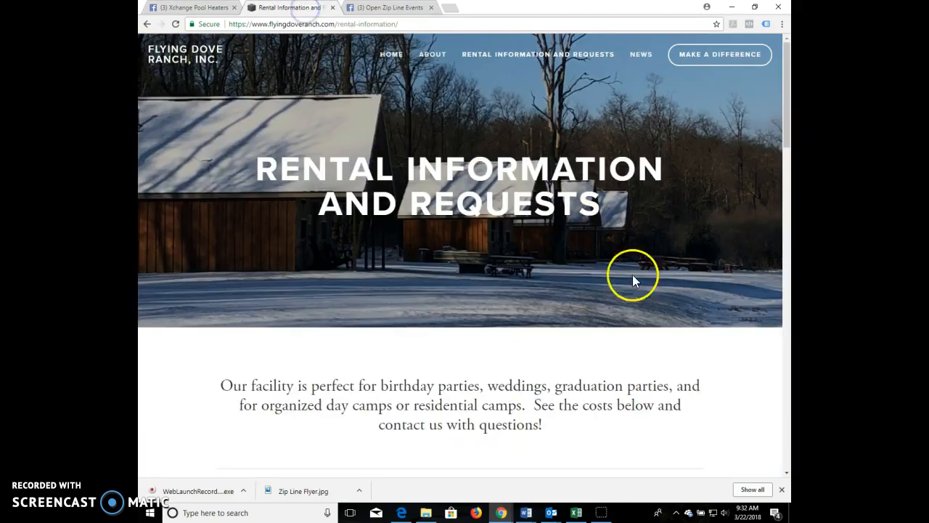
pyautogui.scroll(-3)
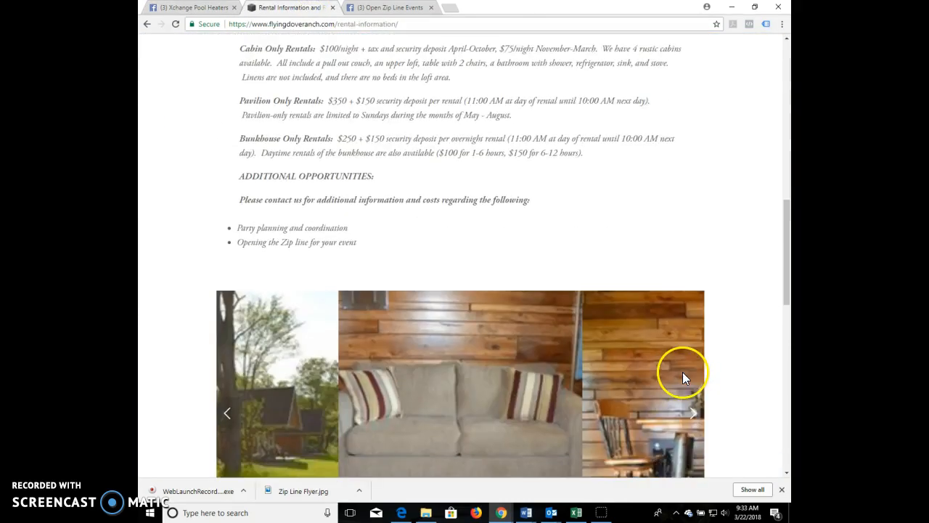
pyautogui.scroll(-3)
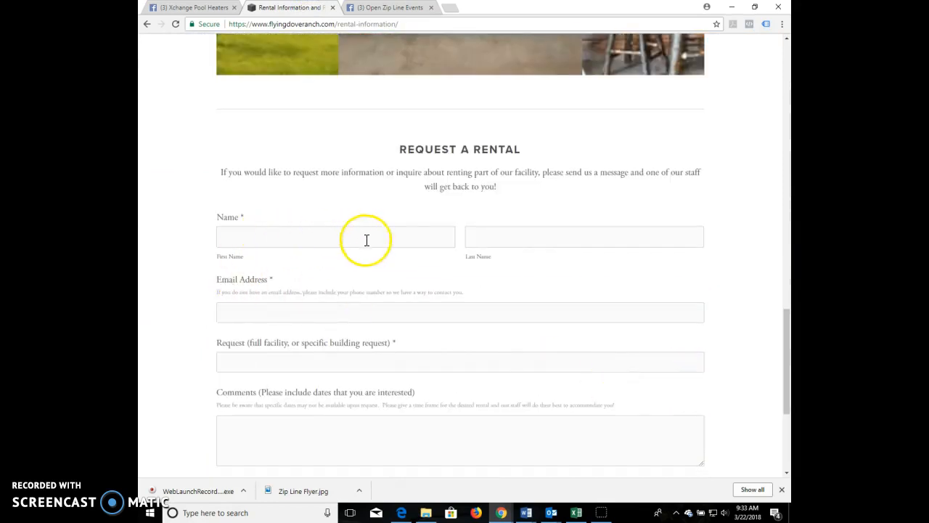
pyautogui.moveTo(501, 513)
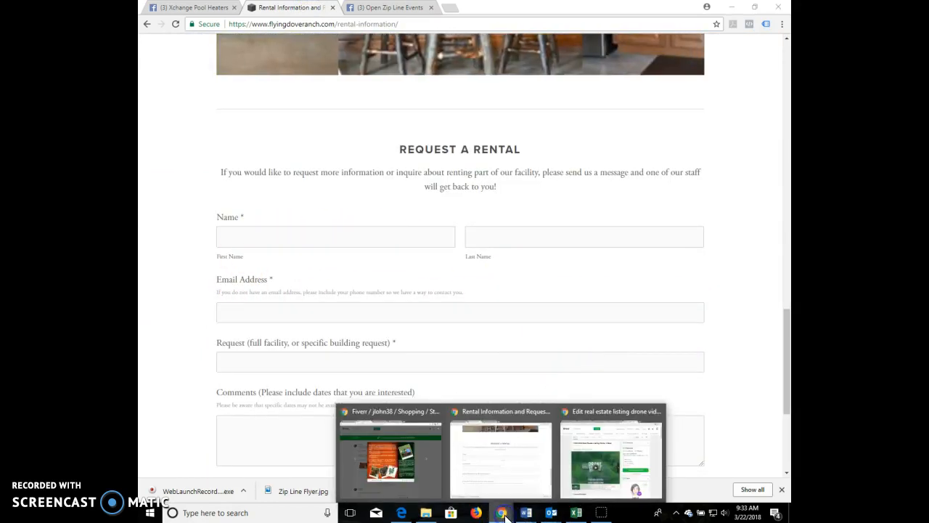
pyautogui.click(610, 458)
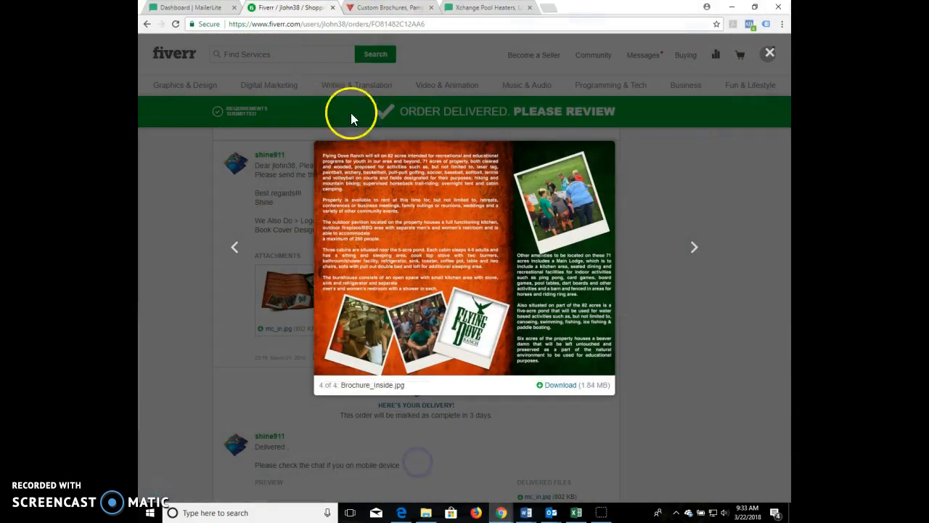
pyautogui.click(487, 8)
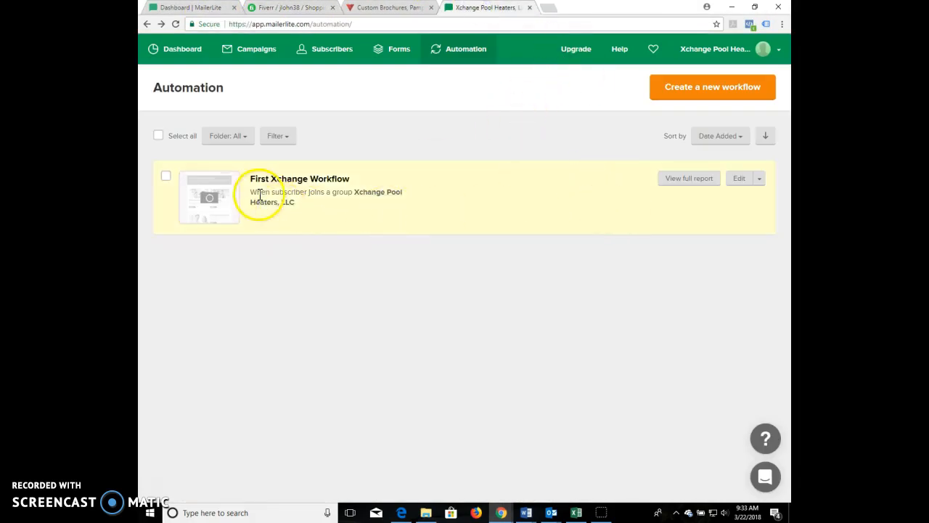
pyautogui.moveTo(743, 180)
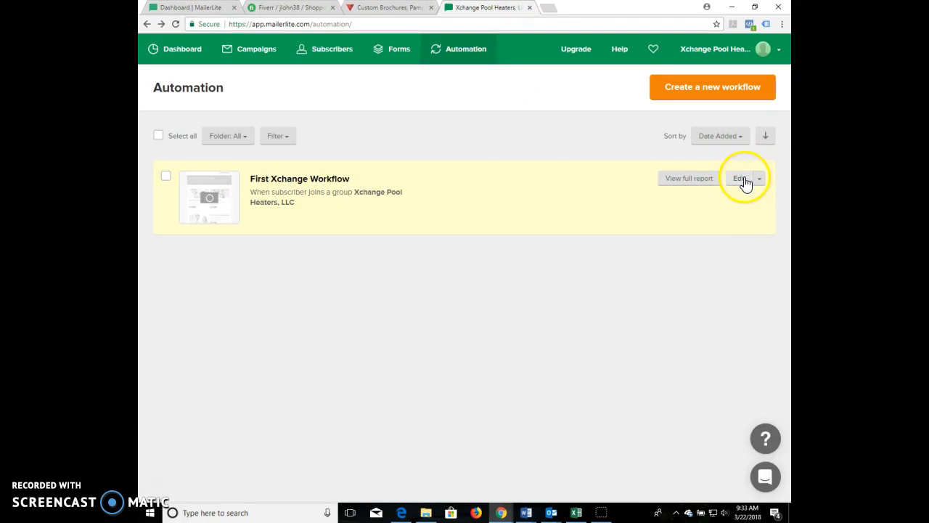
pyautogui.click(741, 177)
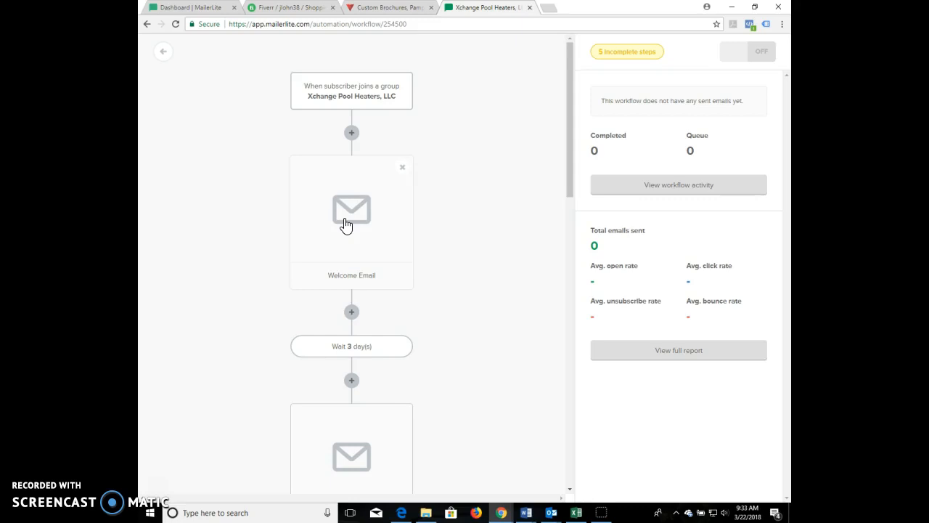
pyautogui.click(351, 212)
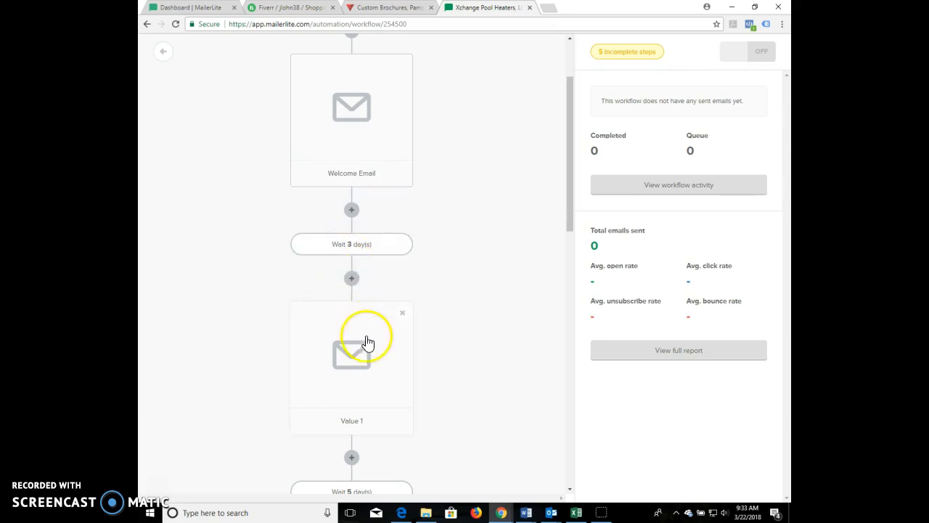
pyautogui.scroll(-3)
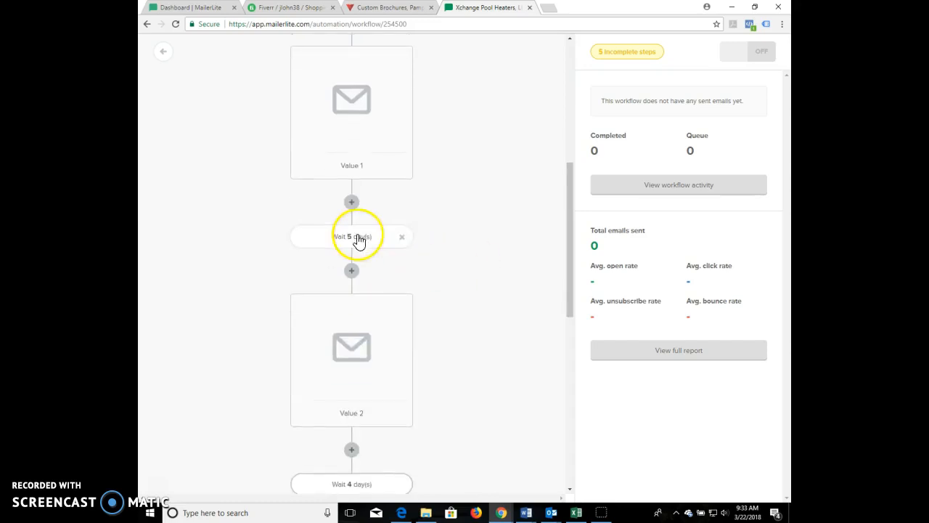
pyautogui.scroll(-3)
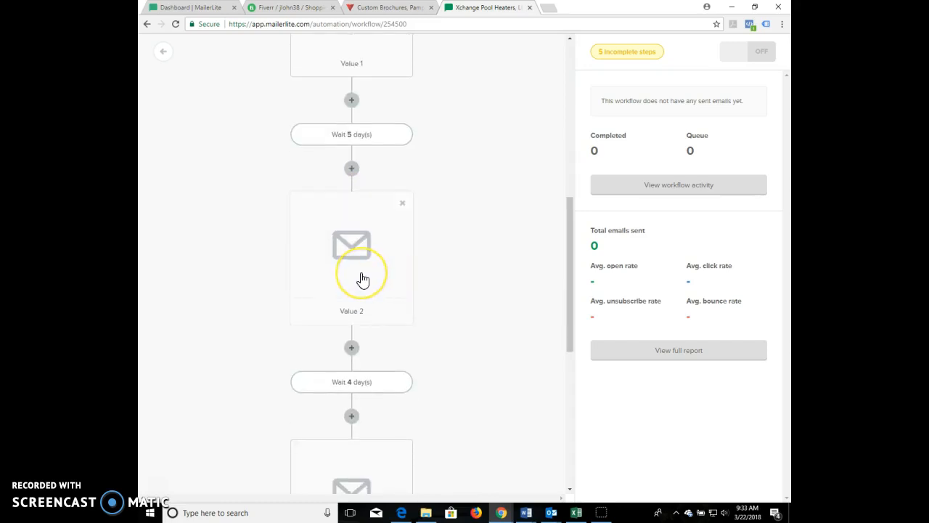
pyautogui.moveTo(448, 401)
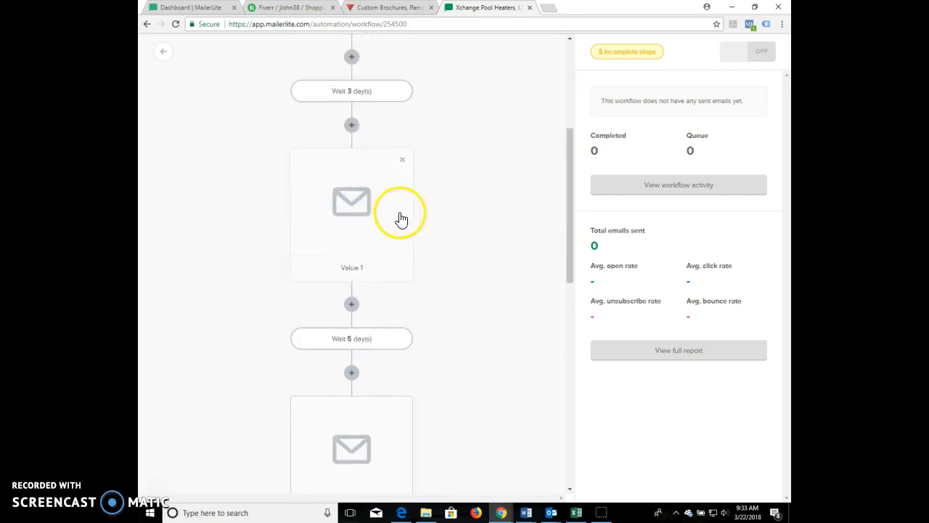
pyautogui.scroll(-3)
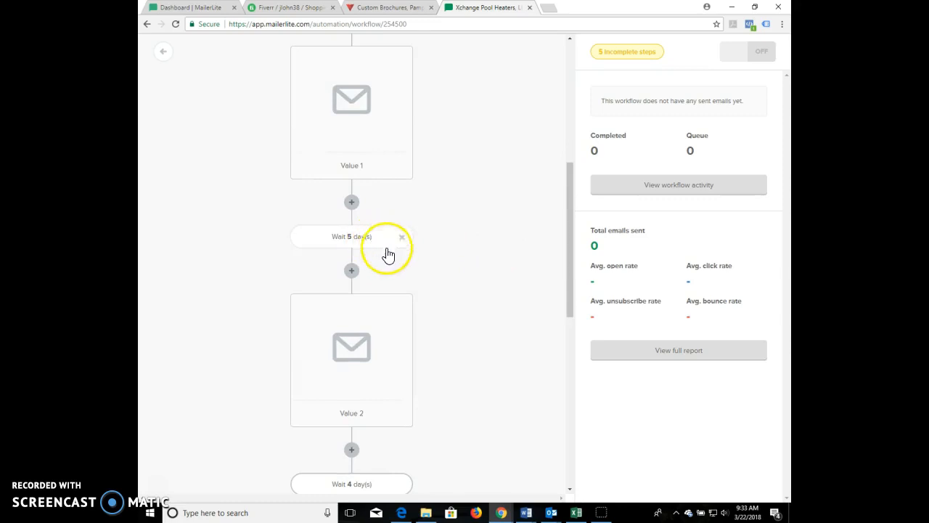
pyautogui.moveTo(451, 300)
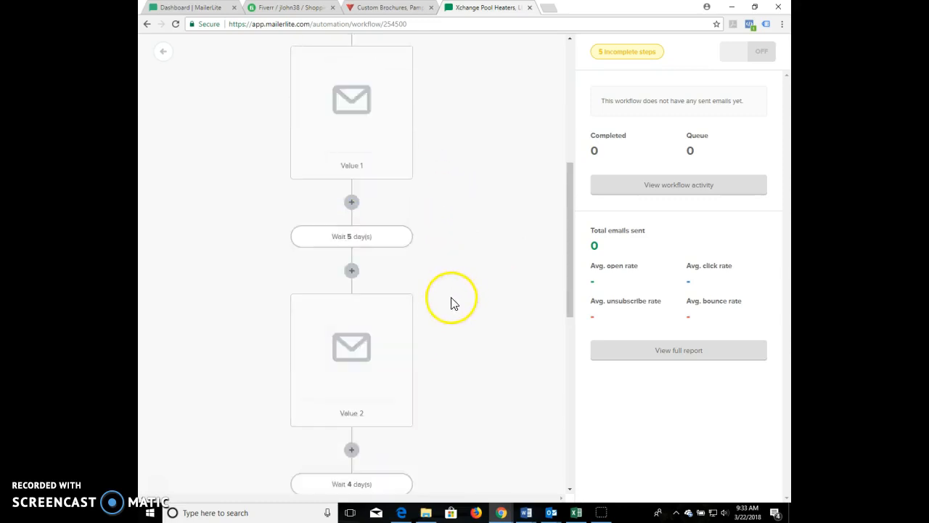
pyautogui.scroll(-3)
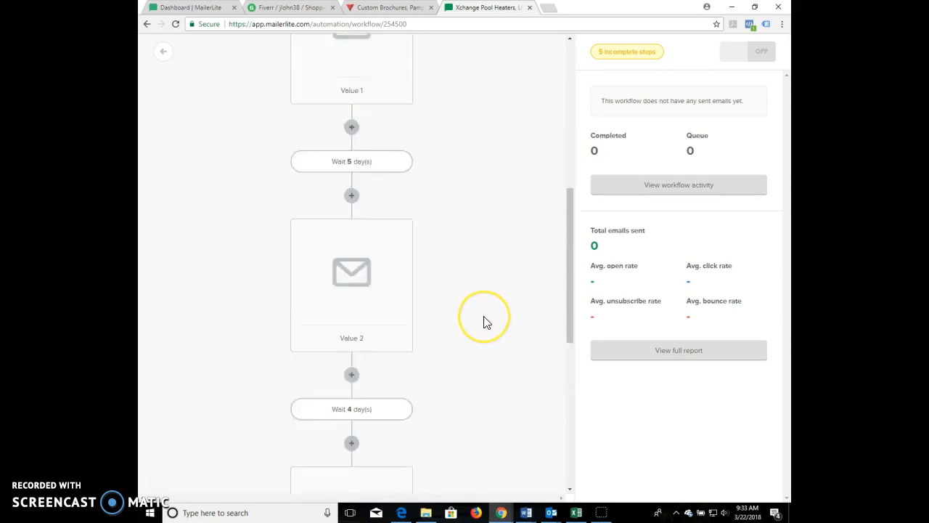
pyautogui.scroll(3)
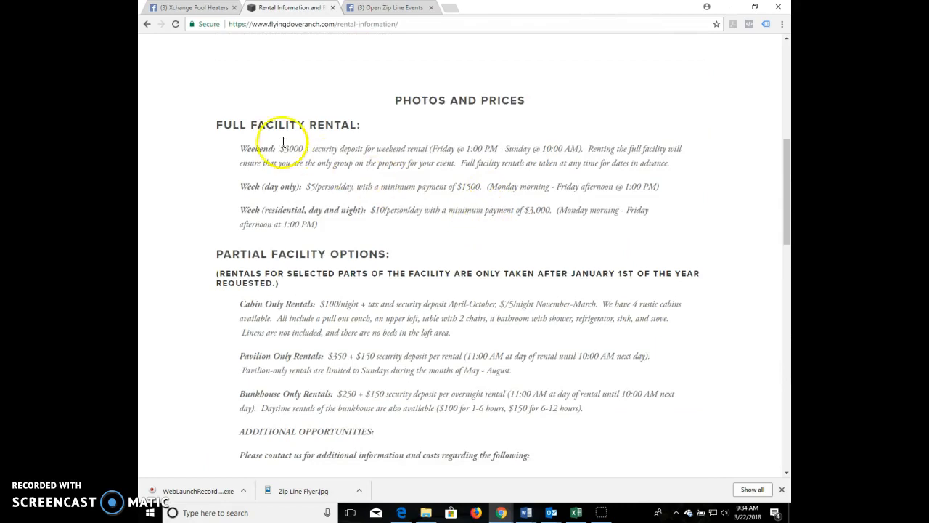
pyautogui.moveTo(375, 151)
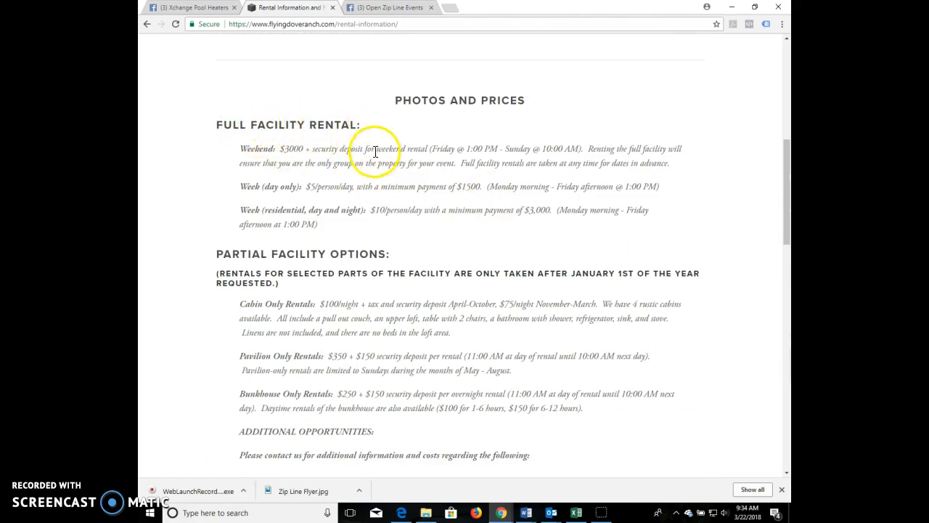
pyautogui.scroll(-3)
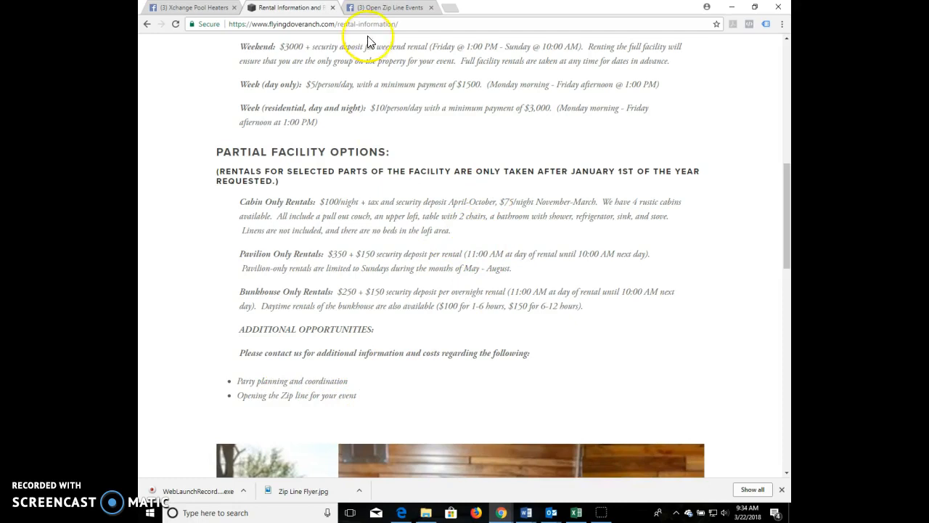
# - Show the Flying Dove Ranch Open Zip Line Events page on Facebook
pyautogui.click(392, 7)
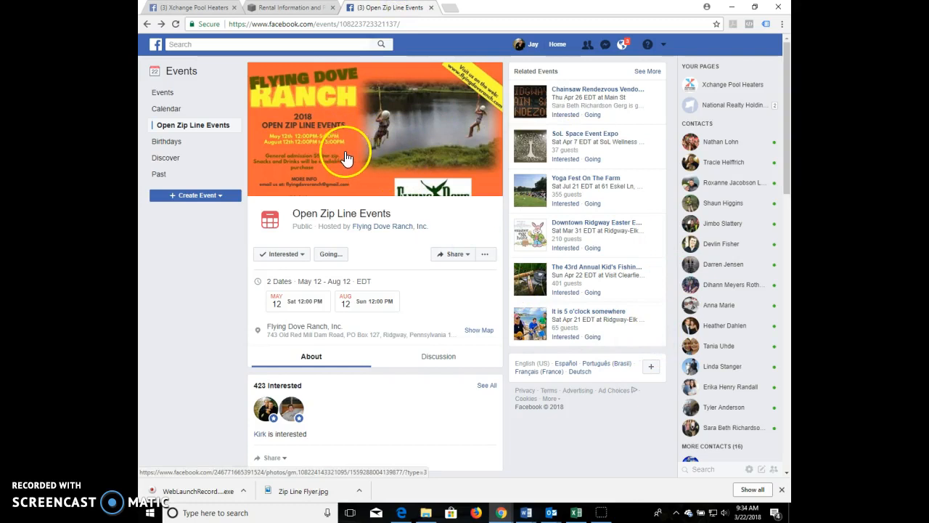
pyautogui.moveTo(218, 23)
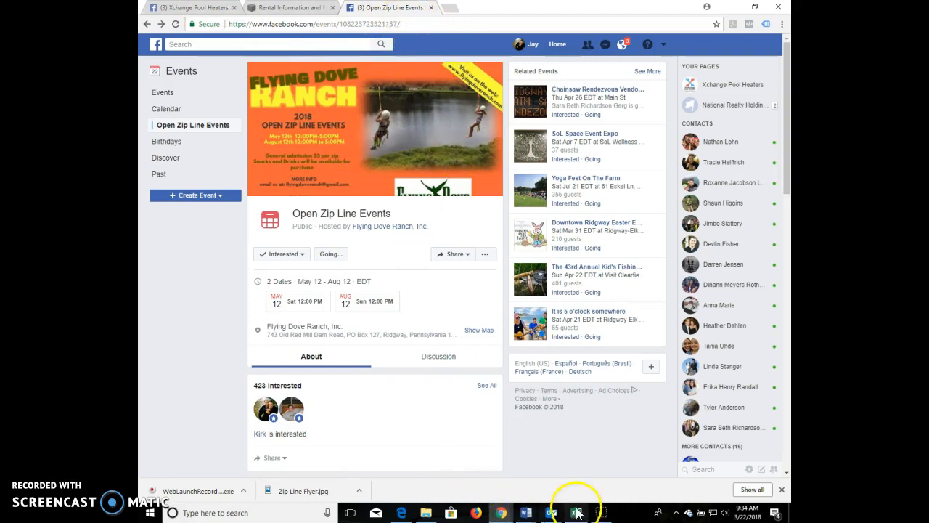
# - Browse the General Database workbook's contacts, Cancellation List and Summer Camp sheets in Excel
pyautogui.click(575, 512)
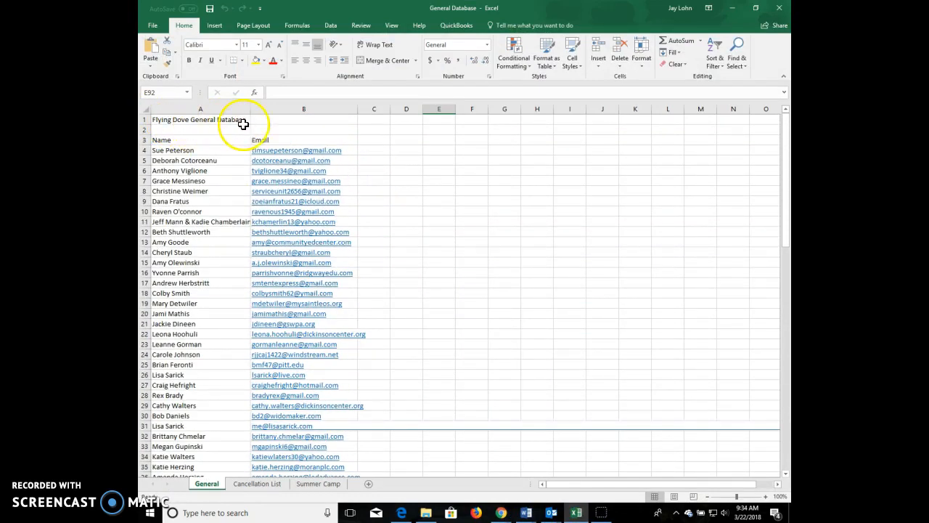
pyautogui.scroll(-3)
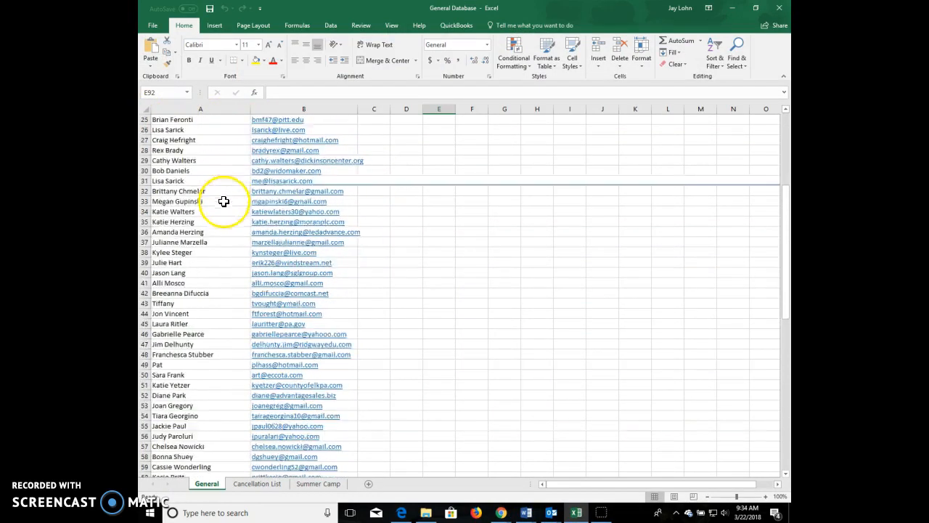
pyautogui.scroll(-3)
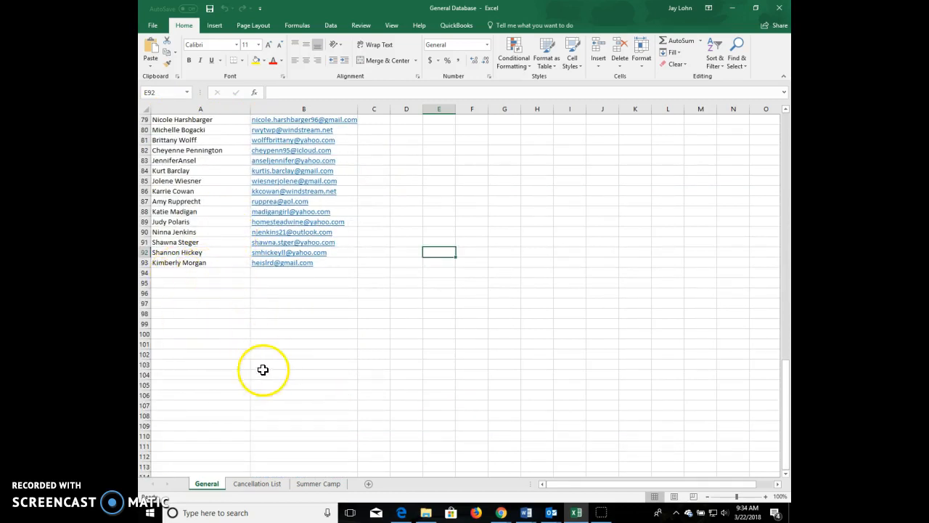
pyautogui.click(256, 484)
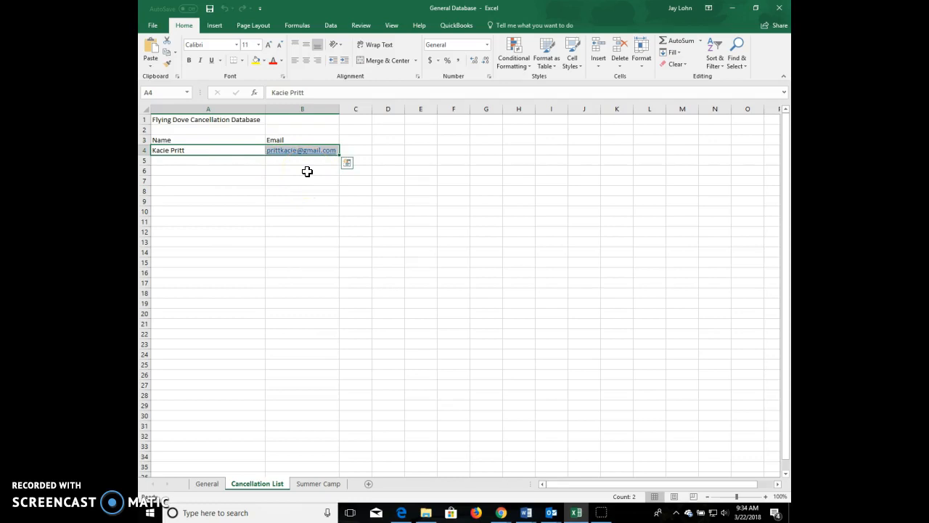
pyautogui.click(318, 483)
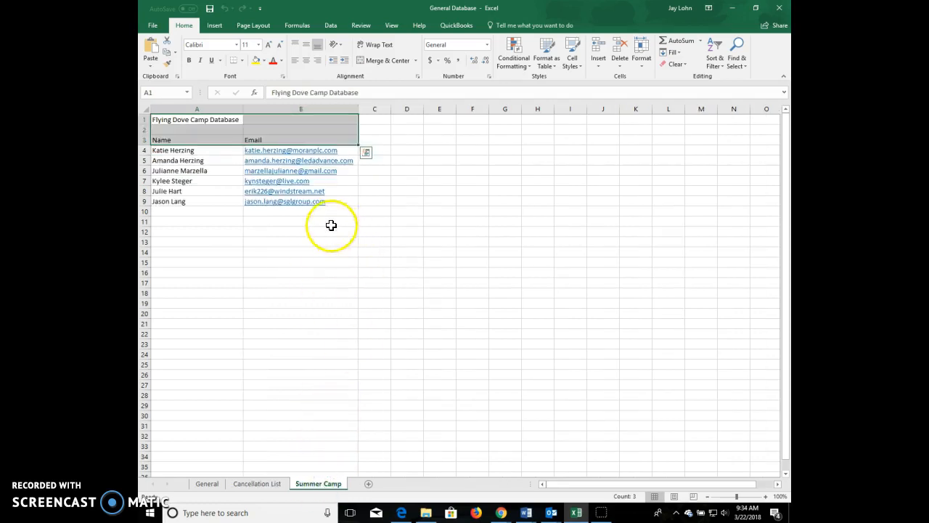
pyautogui.moveTo(419, 244)
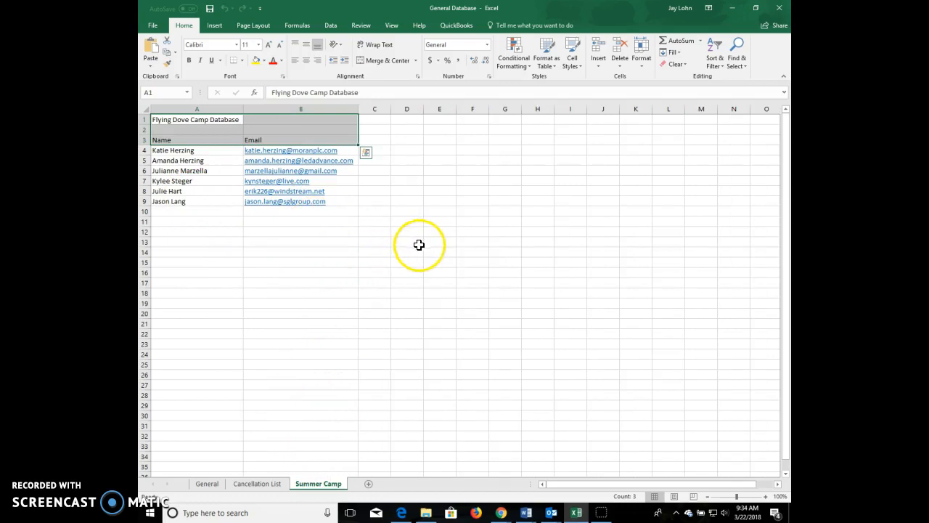
pyautogui.moveTo(433, 255)
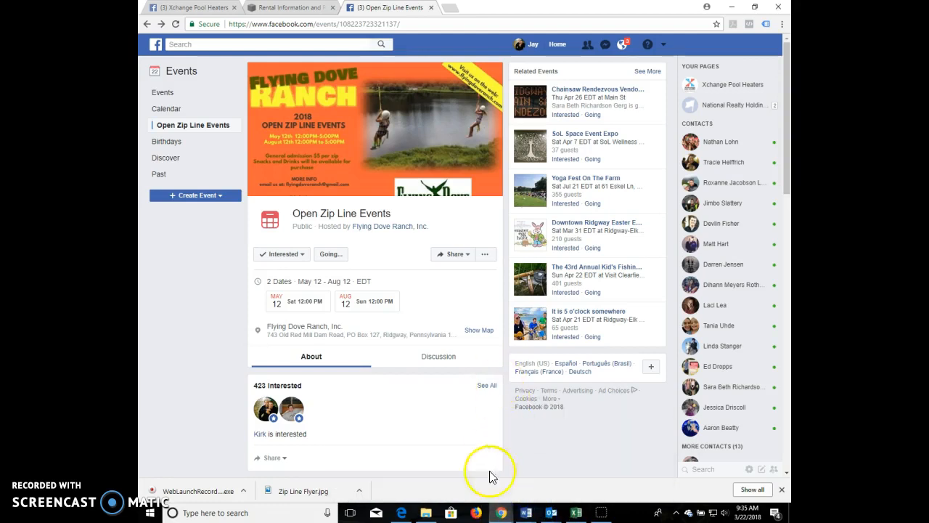
# - In the Fiverr brochure order, step back through the delivered images to image 1 of 4, the tri-fold mockup
pyautogui.click(584, 7)
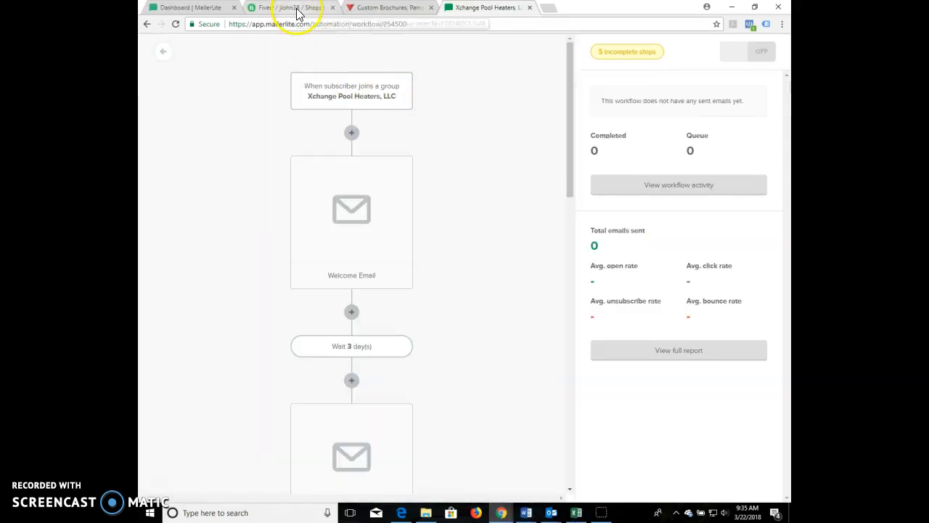
pyautogui.click(290, 7)
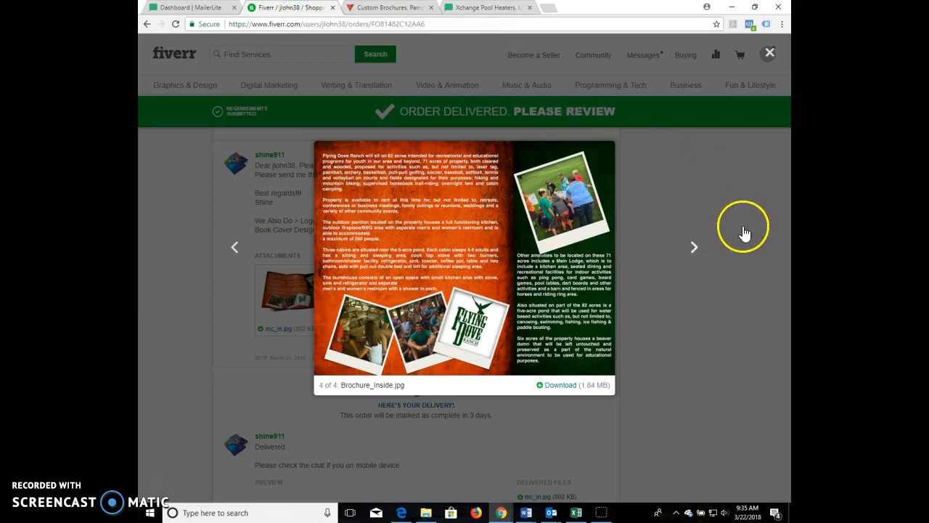
pyautogui.moveTo(671, 274)
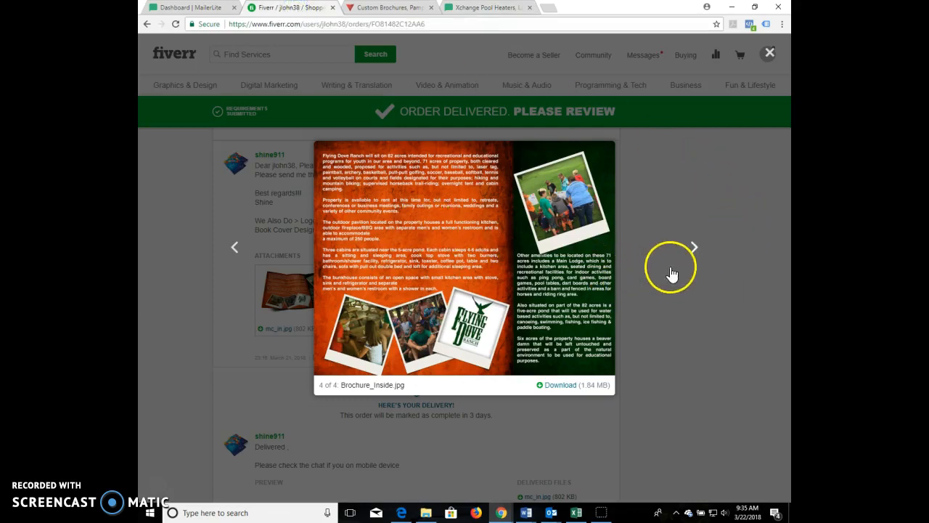
pyautogui.moveTo(276, 256)
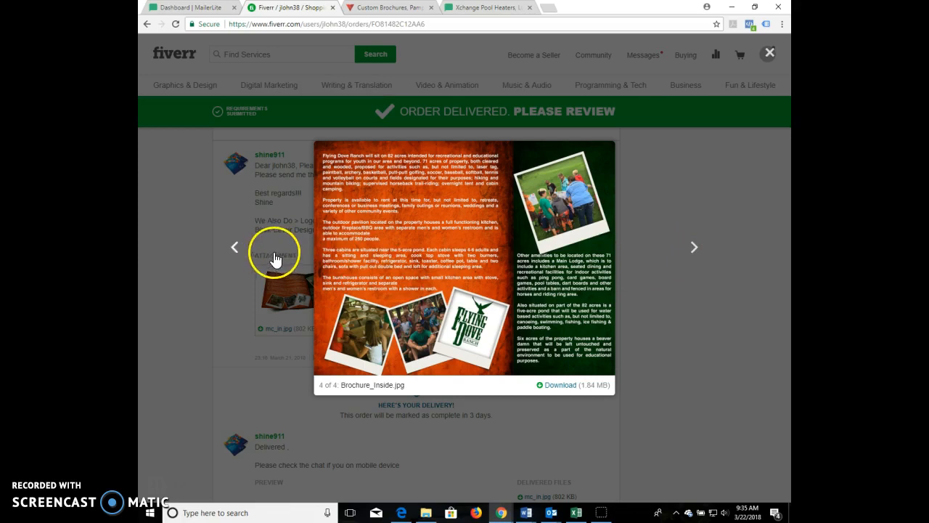
pyautogui.click(235, 247)
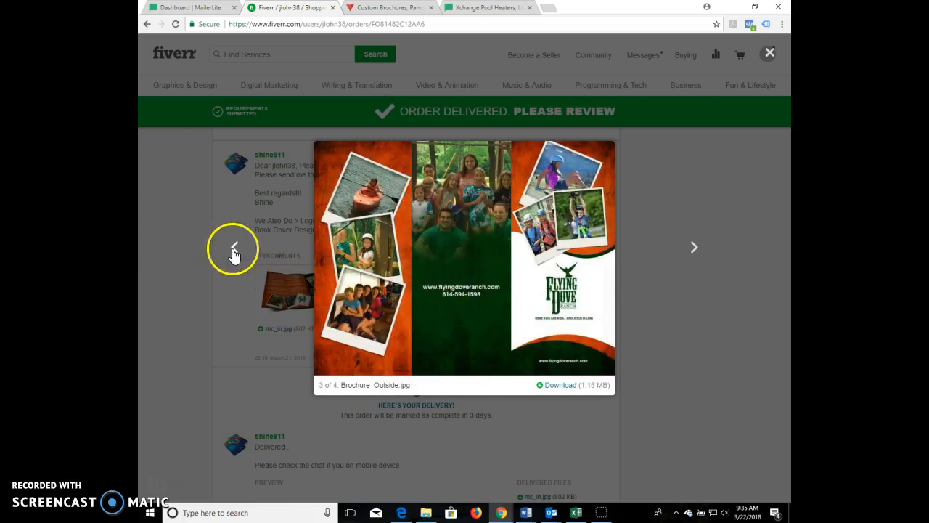
pyautogui.click(234, 246)
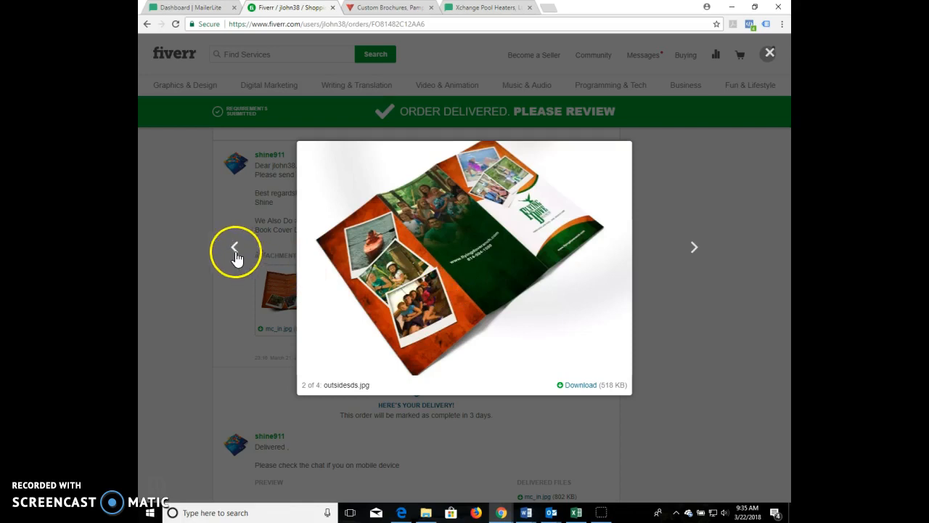
pyautogui.click(236, 247)
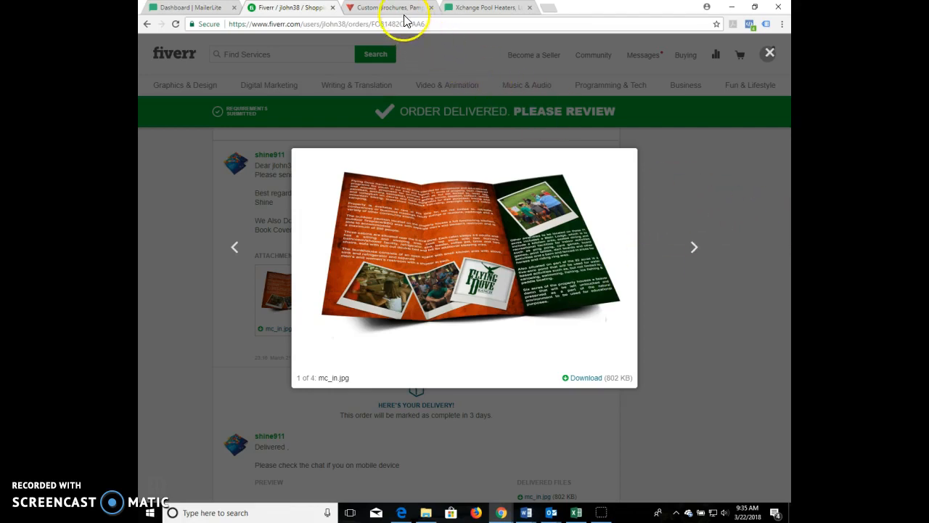
# - On Vistaprint Custom Brochures, reach the tri-fold glossy options priced $60.00 for 100 brochures
pyautogui.click(390, 8)
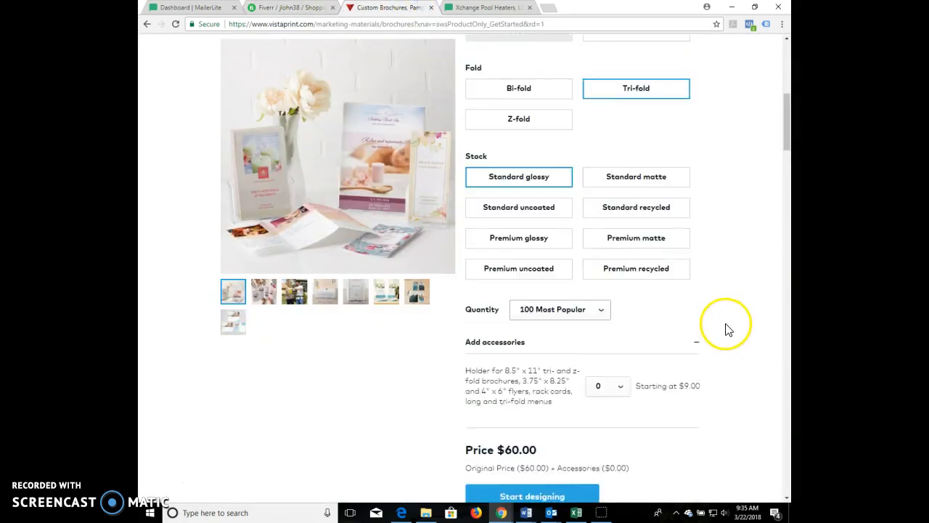
pyautogui.scroll(-3)
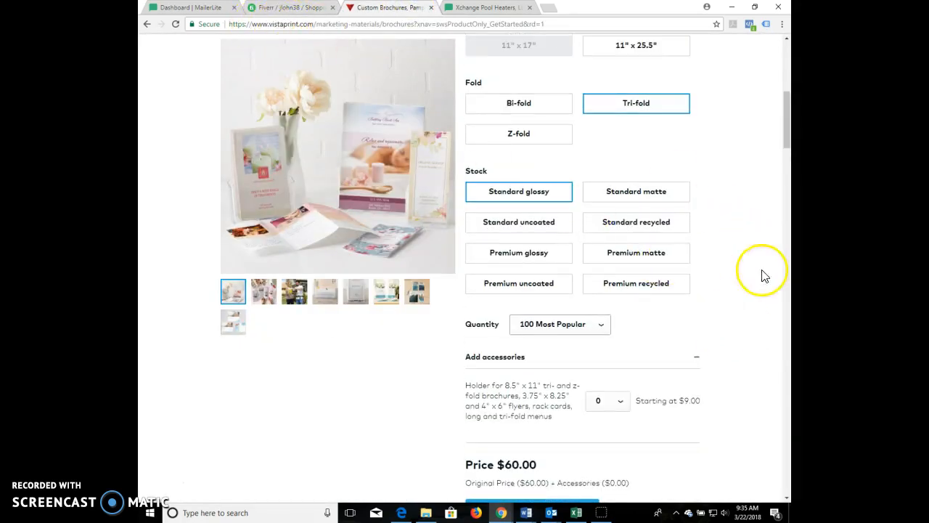
pyautogui.scroll(-3)
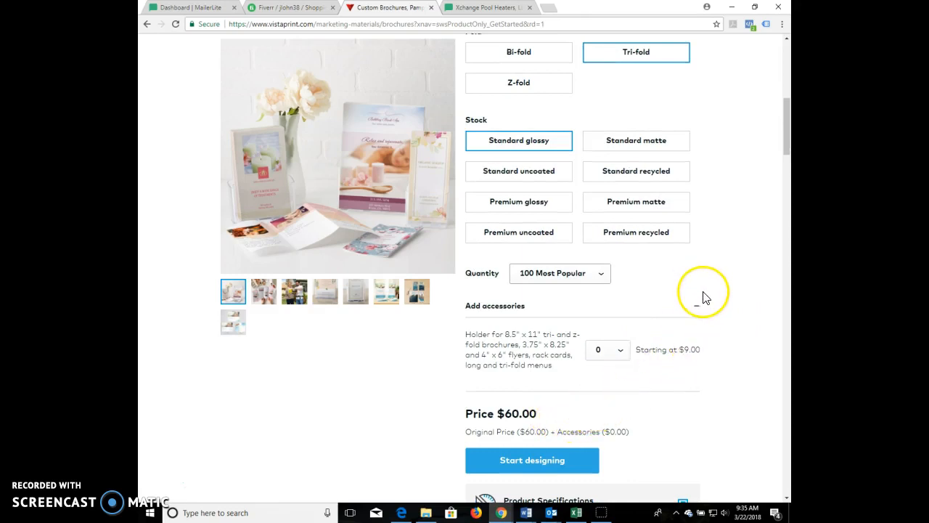
pyautogui.moveTo(569, 299)
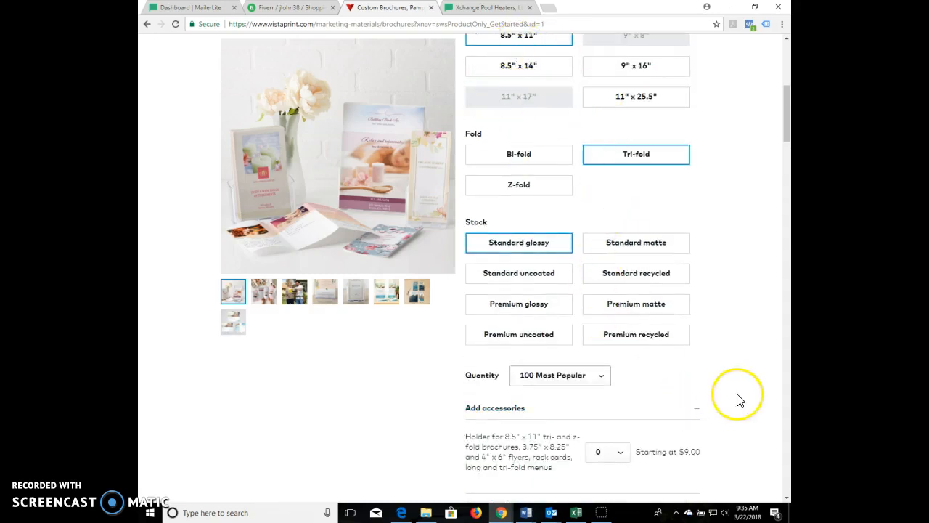
pyautogui.scroll(-3)
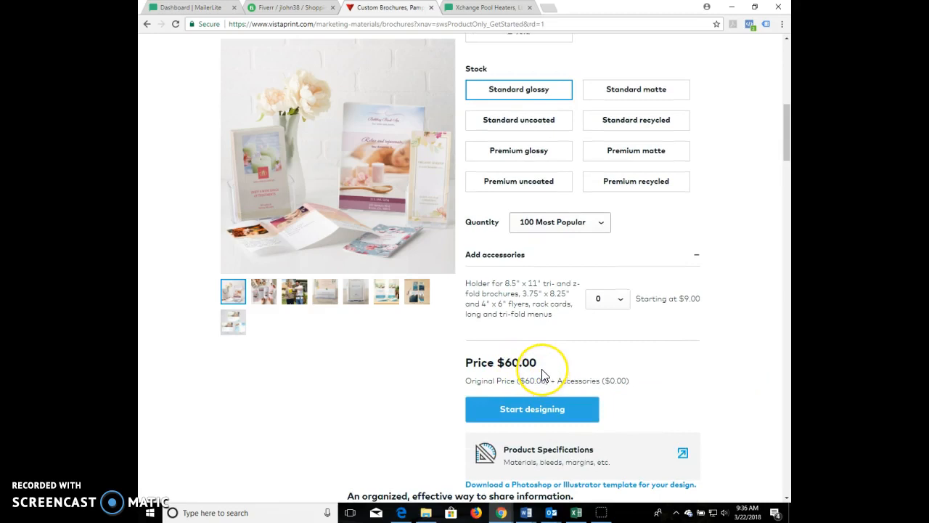
pyautogui.moveTo(568, 372)
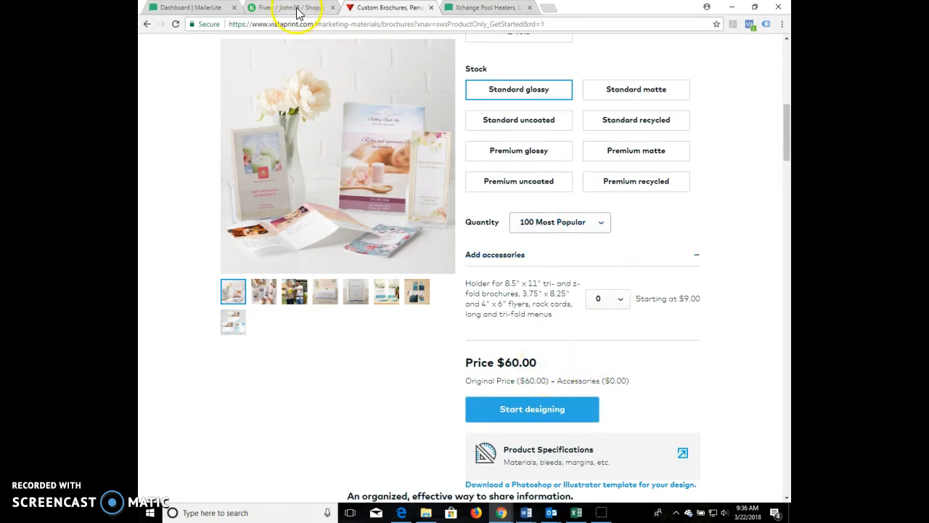
# - Show the Fiverr brochure mockup again, then bring Excel's General Database back up on its Summer Camp sheet
pyautogui.click(291, 7)
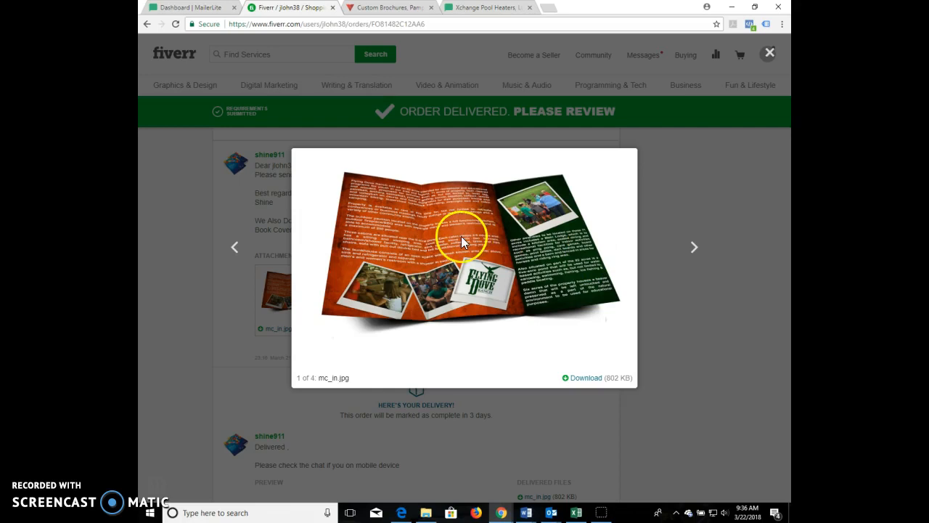
pyautogui.moveTo(667, 258)
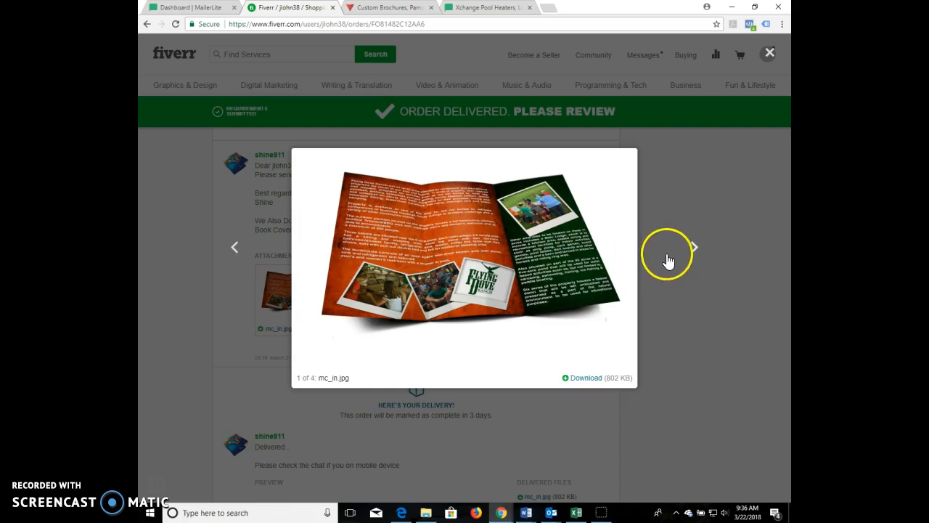
pyautogui.moveTo(695, 224)
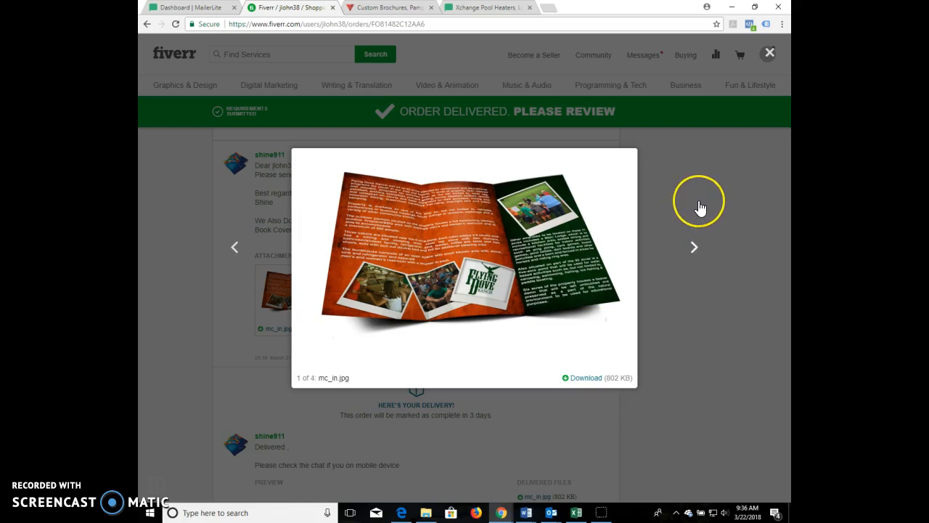
pyautogui.moveTo(700, 233)
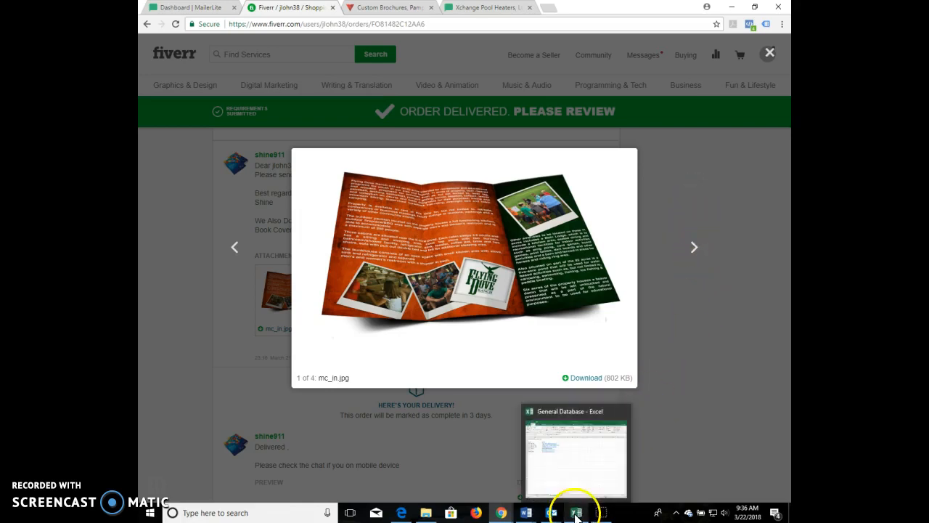
pyautogui.click(575, 513)
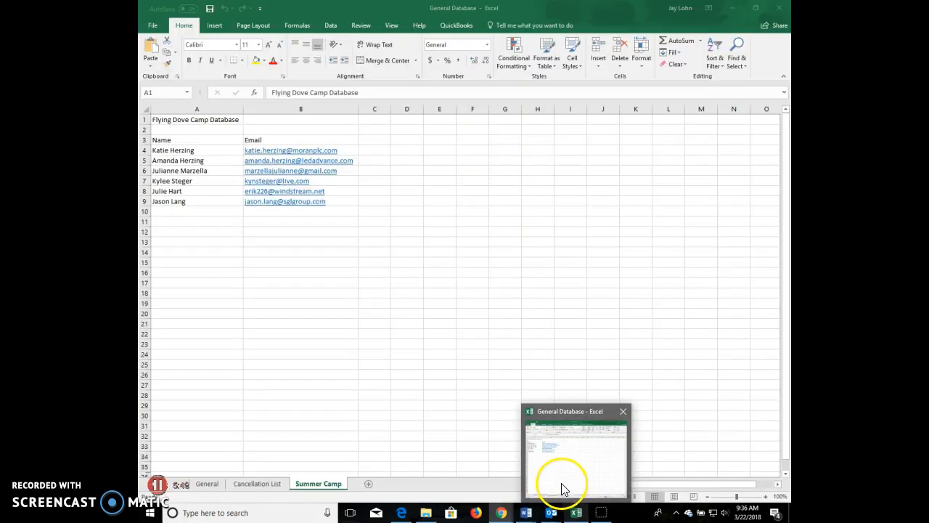
# - Read the Zip Line Day May 12th email in Outlook, play its video, and reach the guidelines and footer links
pyautogui.click(501, 513)
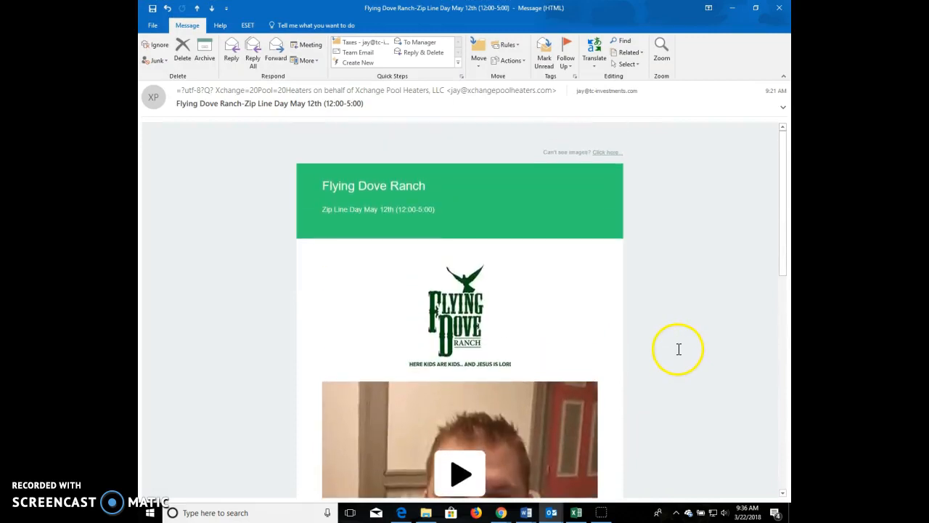
pyautogui.moveTo(315, 192)
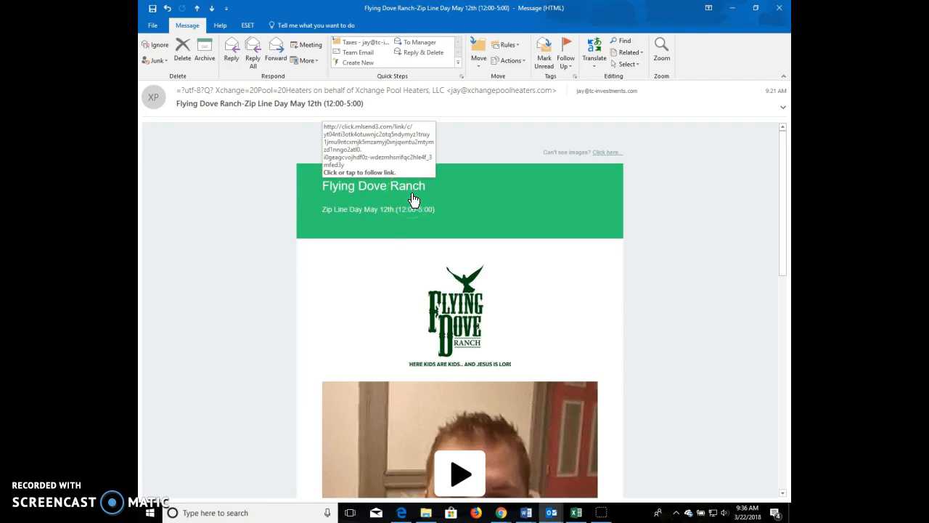
pyautogui.moveTo(253, 103)
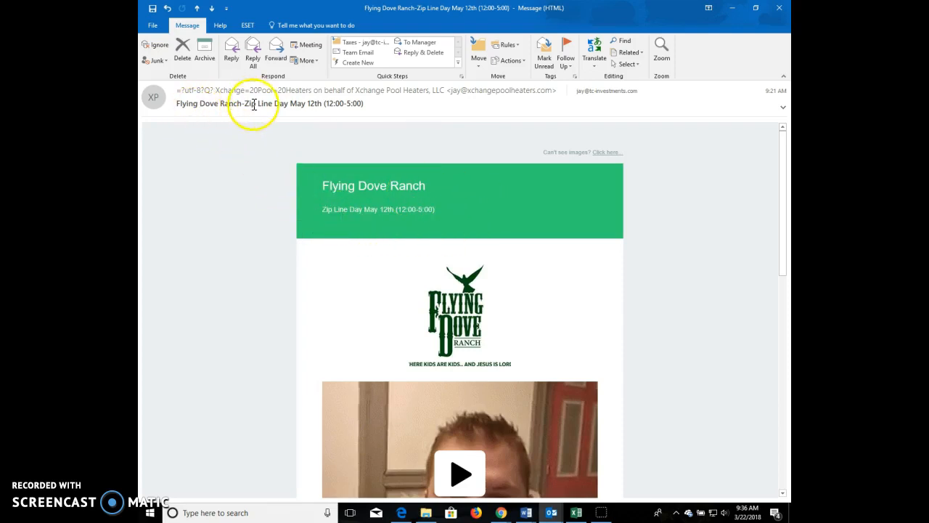
pyautogui.scroll(-3)
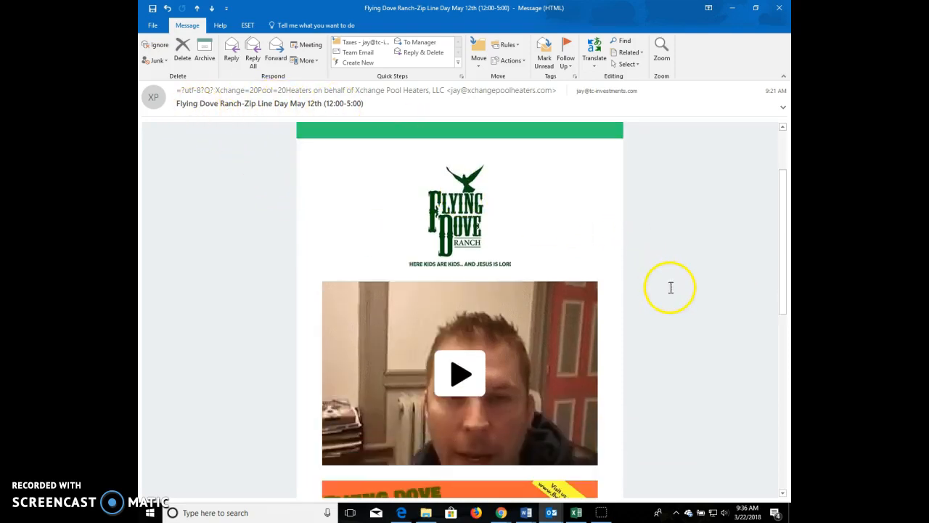
pyautogui.scroll(-3)
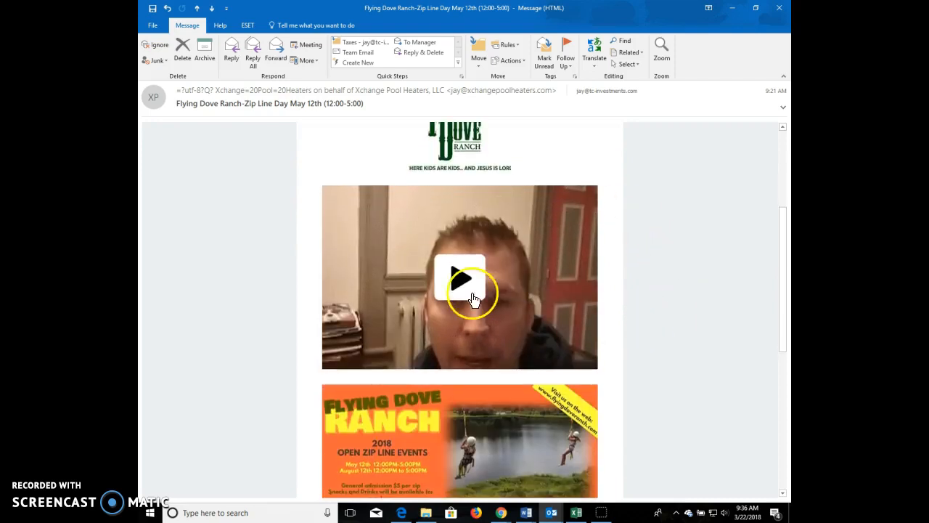
pyautogui.click(460, 277)
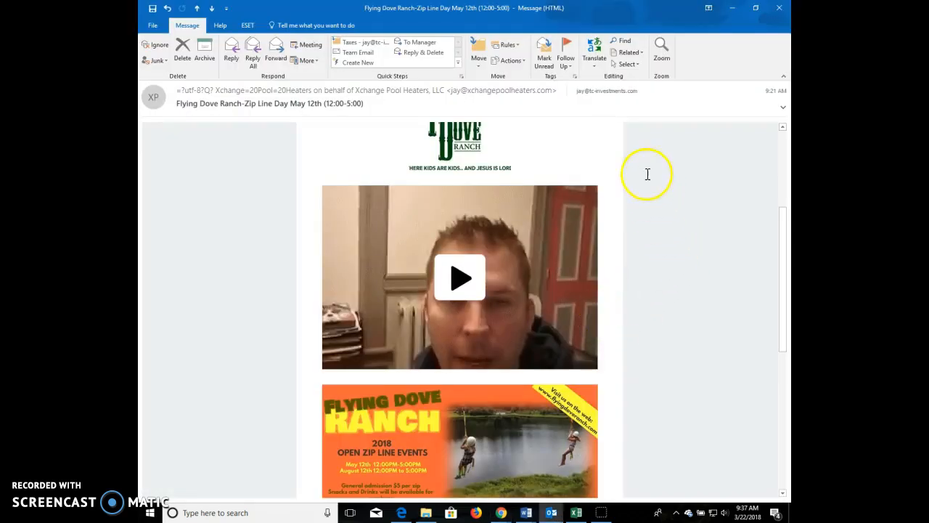
pyautogui.scroll(-3)
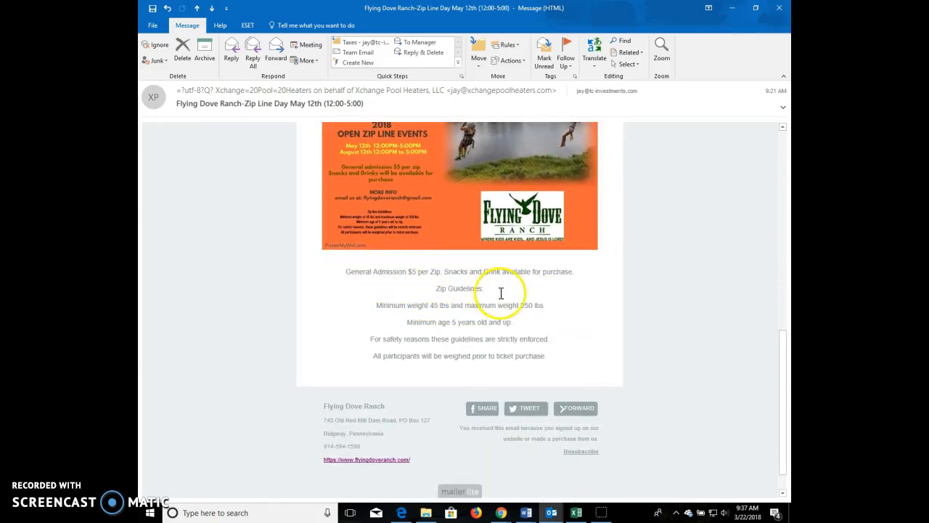
pyautogui.moveTo(414, 277)
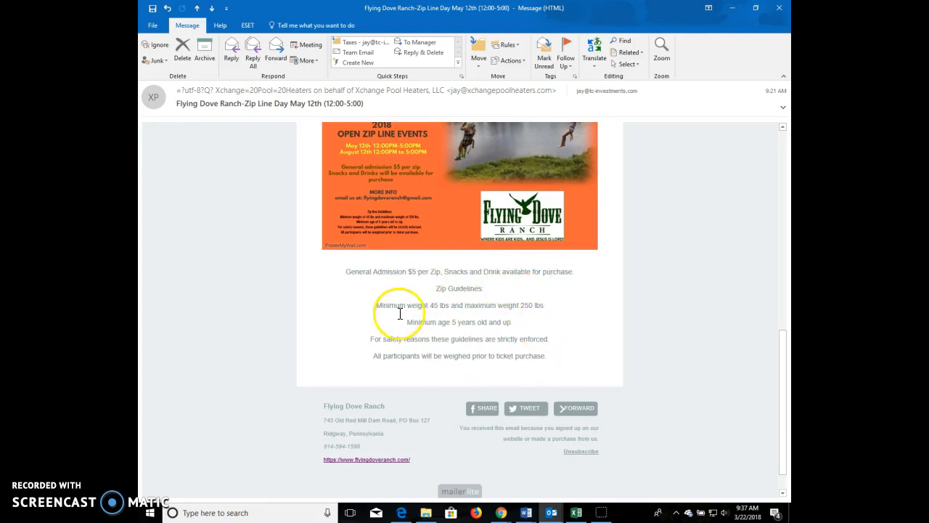
pyautogui.moveTo(447, 305)
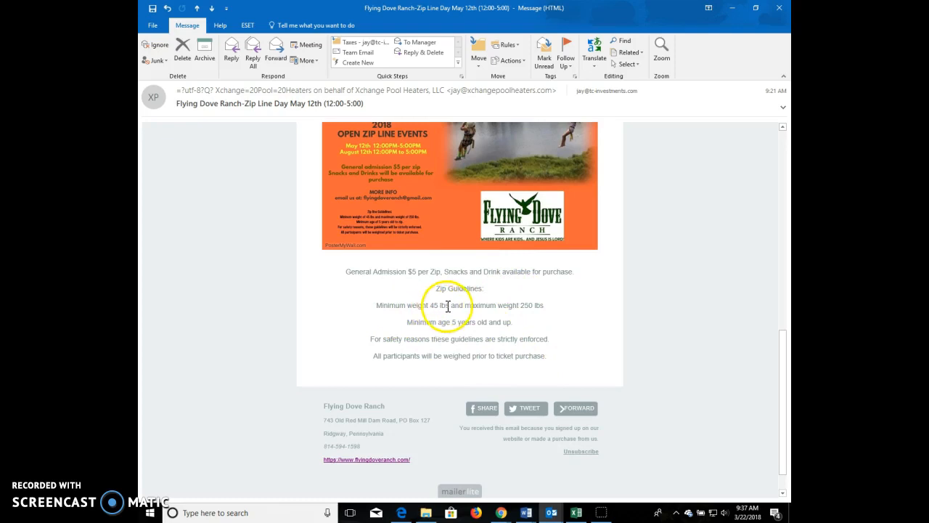
pyautogui.scroll(-3)
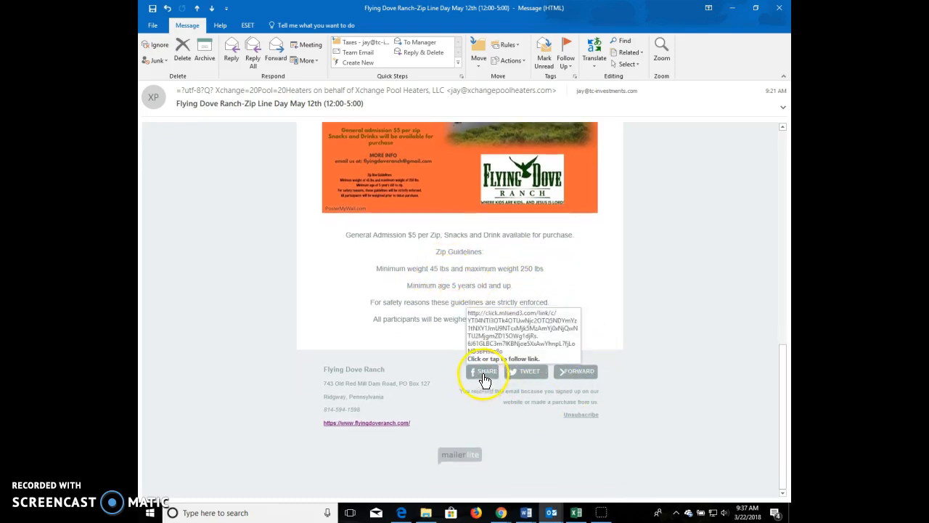
pyautogui.moveTo(639, 413)
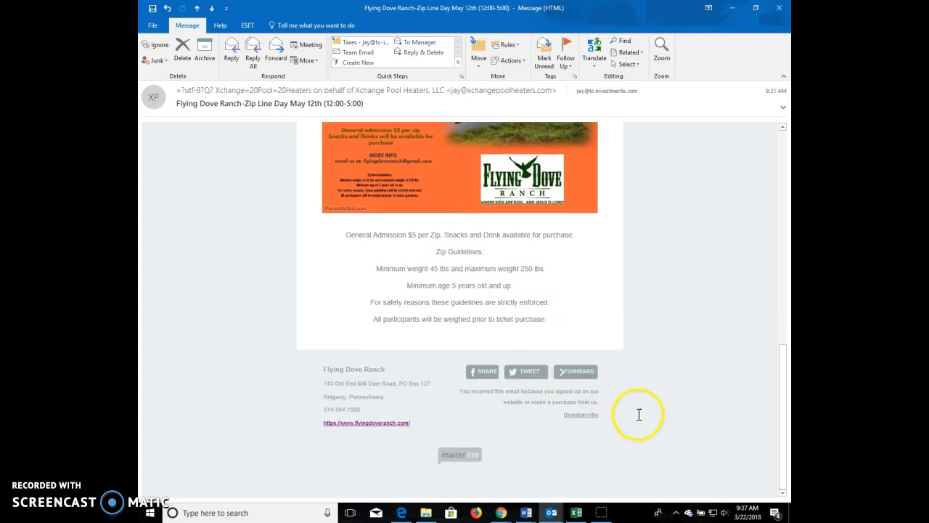
pyautogui.moveTo(398, 439)
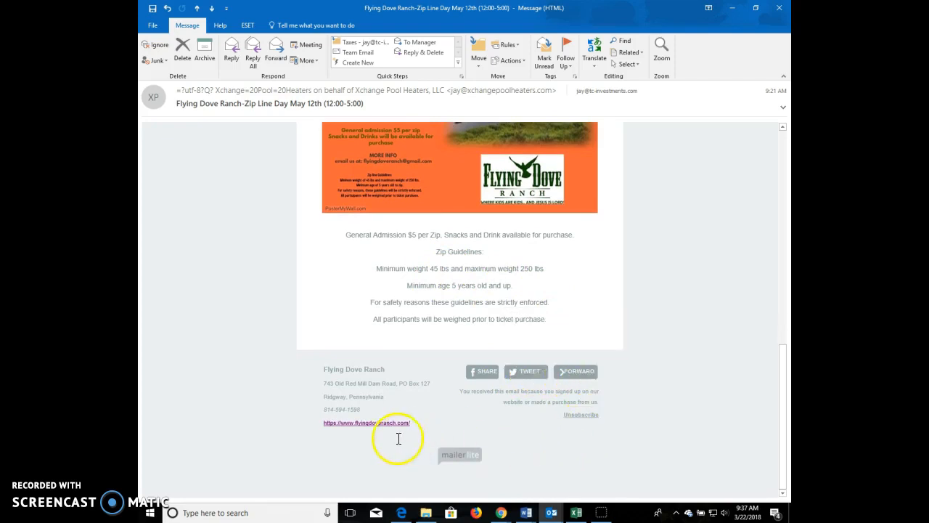
pyautogui.moveTo(389, 424)
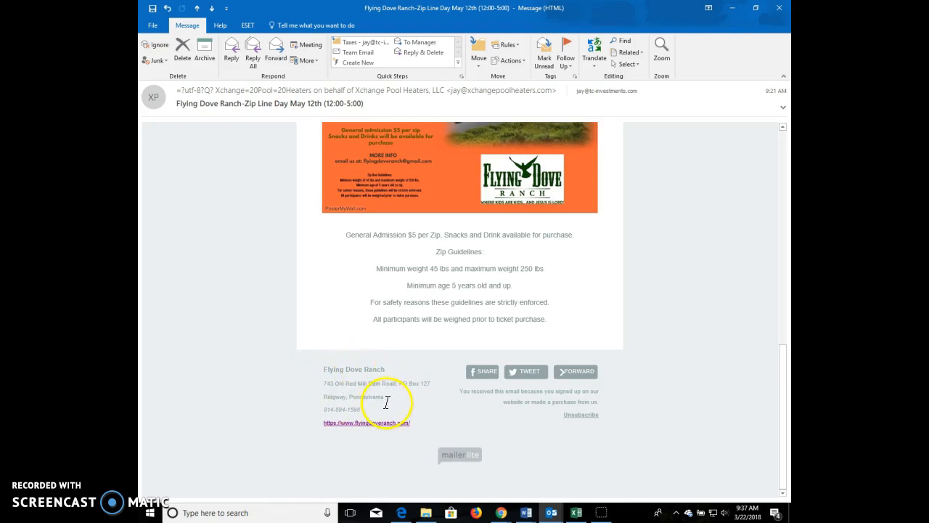
pyautogui.moveTo(540, 421)
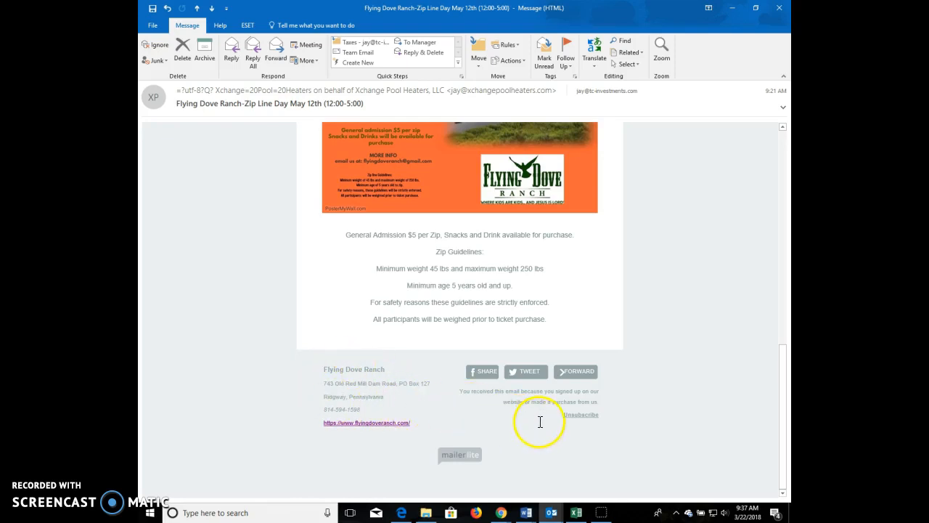
pyautogui.moveTo(502, 514)
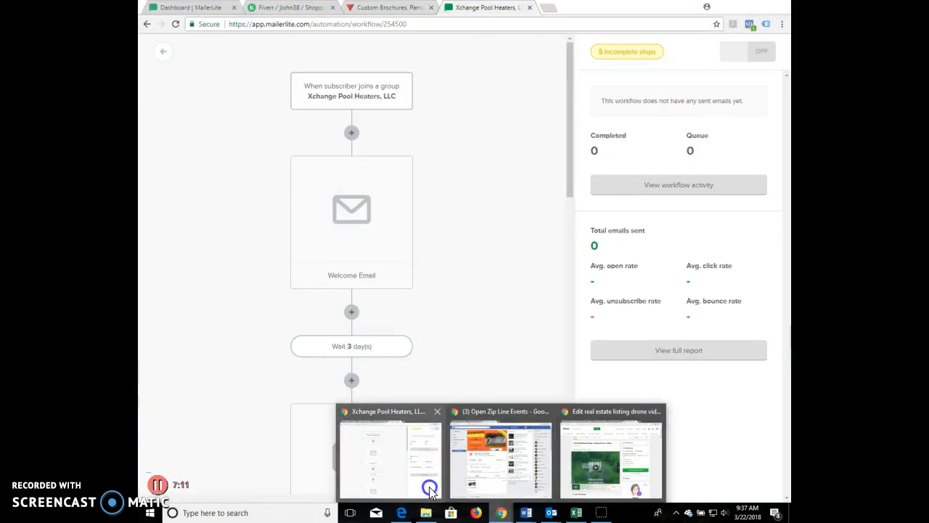
# - From the MailerLite dashboard, open the report of the last sent Zip Line Day campaign (50% opens, 25% clicks)
pyautogui.click(194, 7)
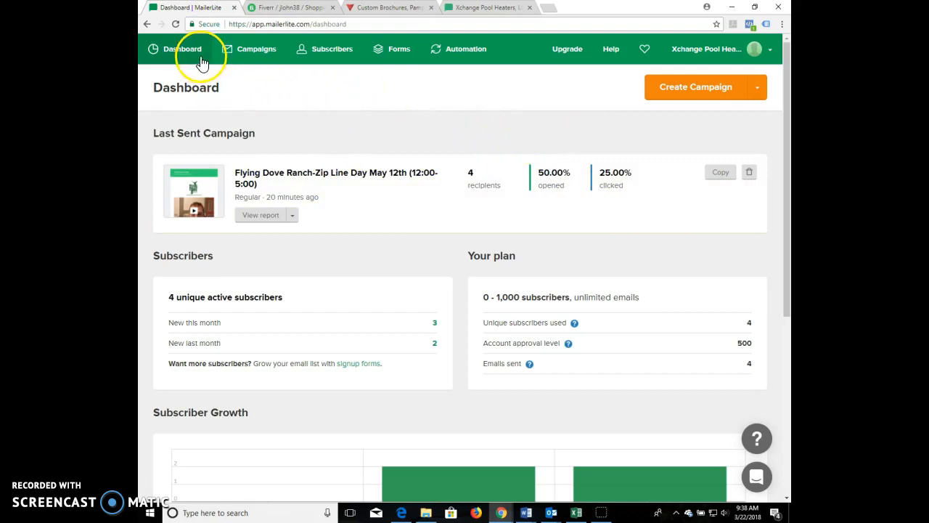
pyautogui.moveTo(537, 153)
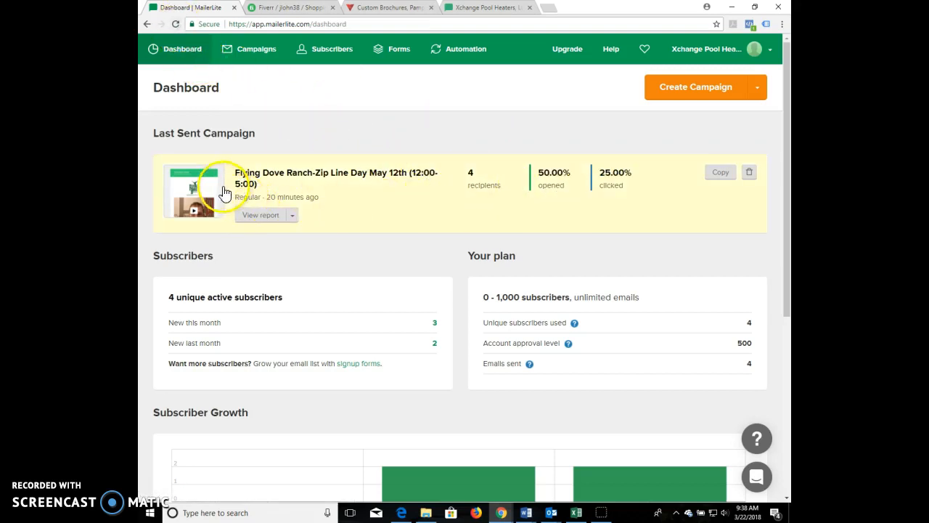
pyautogui.click(260, 215)
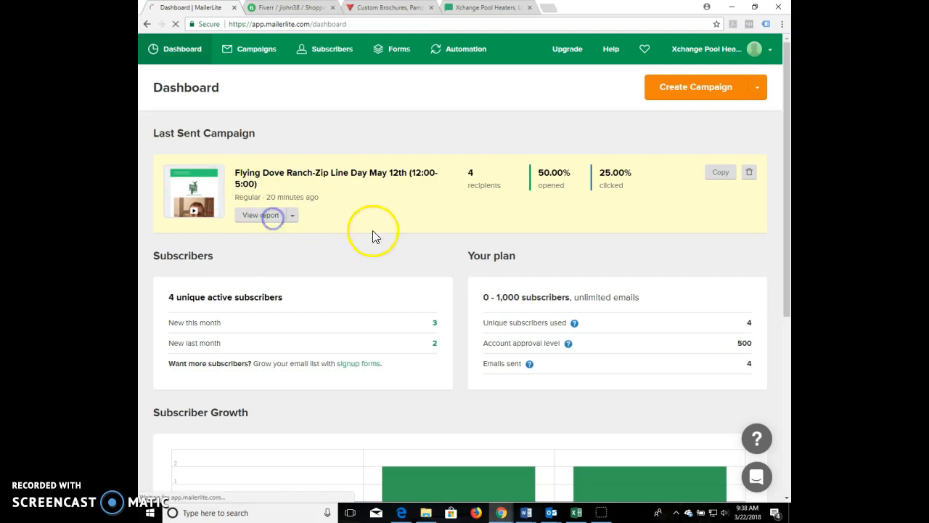
pyautogui.click(260, 215)
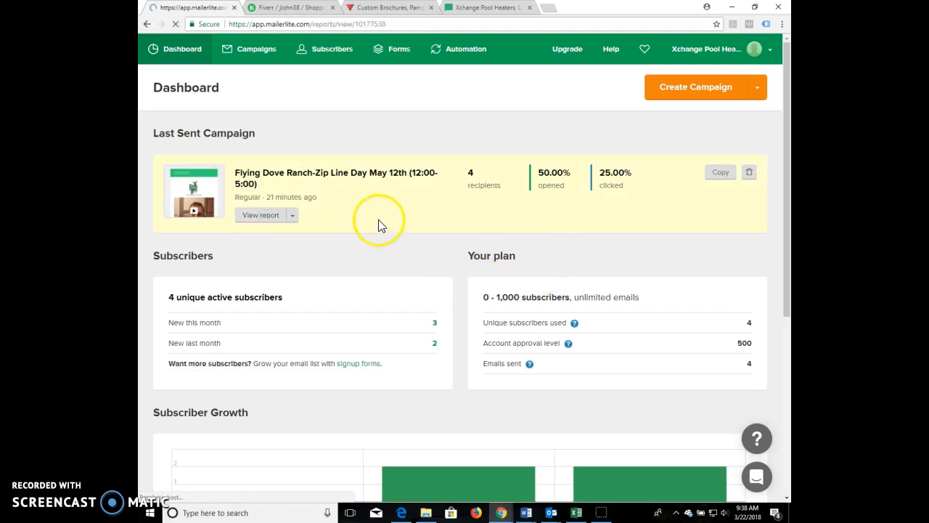
# - List the subscribers who opened the campaign and view Opens by location showing two United States opens
pyautogui.click(260, 215)
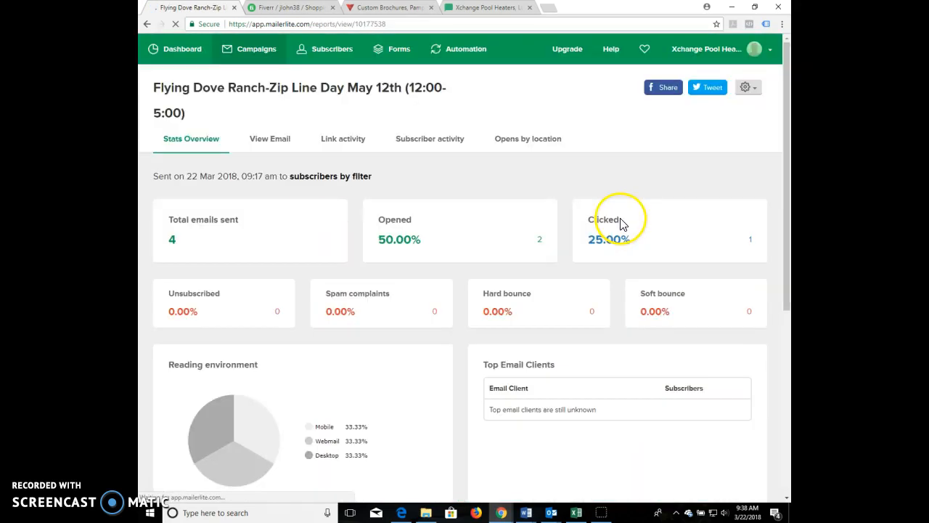
pyautogui.scroll(-3)
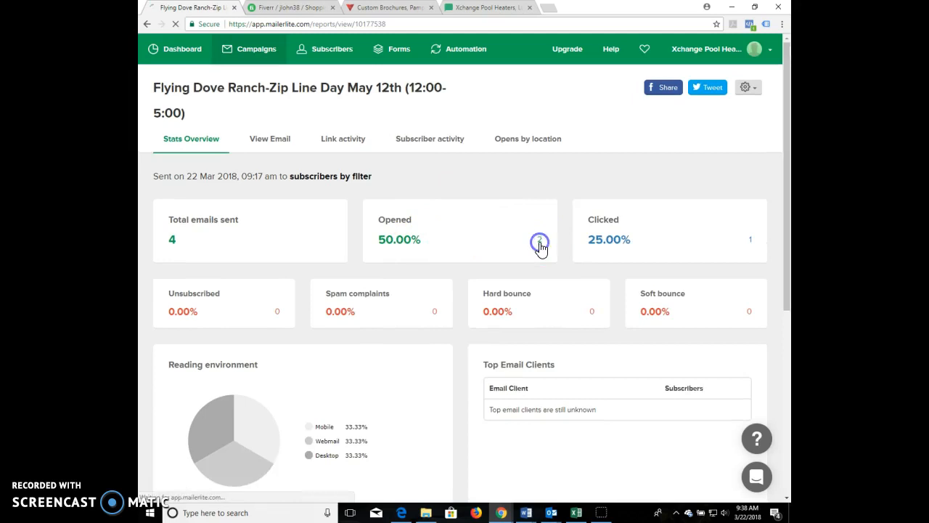
pyautogui.click(539, 241)
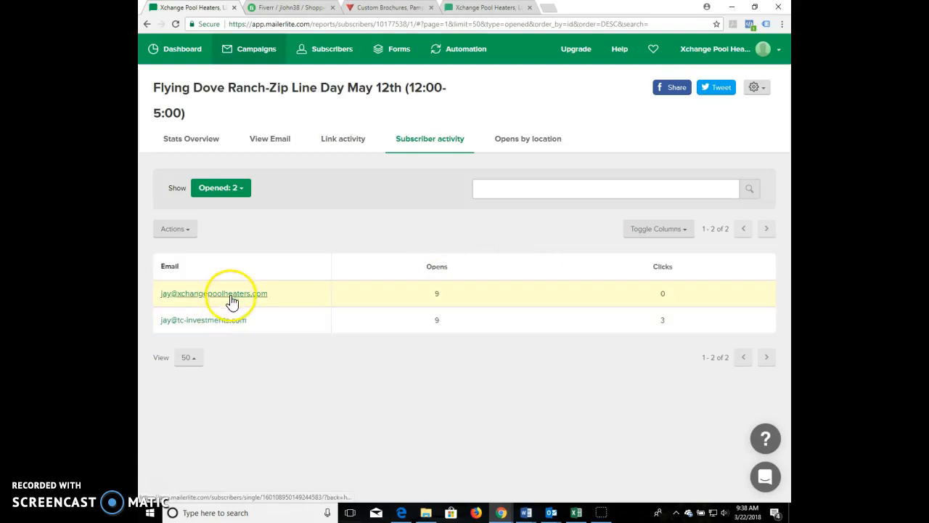
pyautogui.moveTo(447, 298)
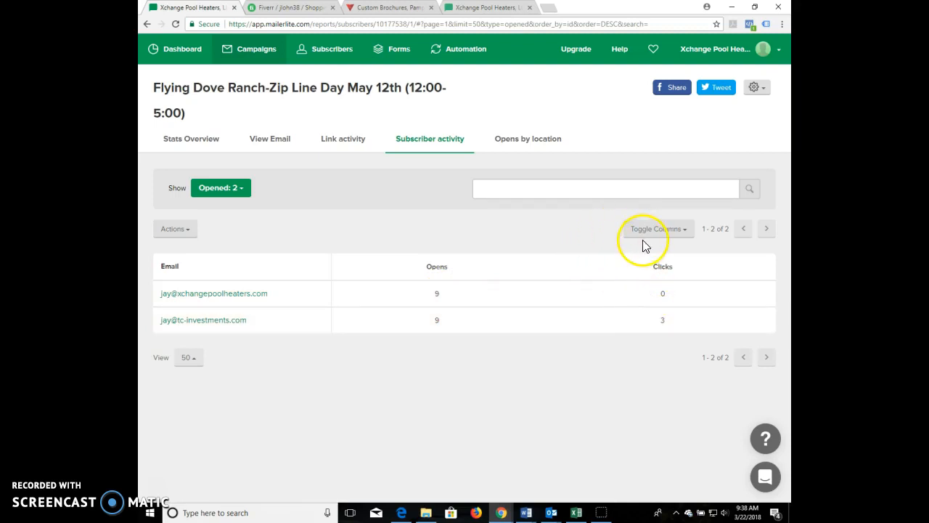
pyautogui.click(529, 139)
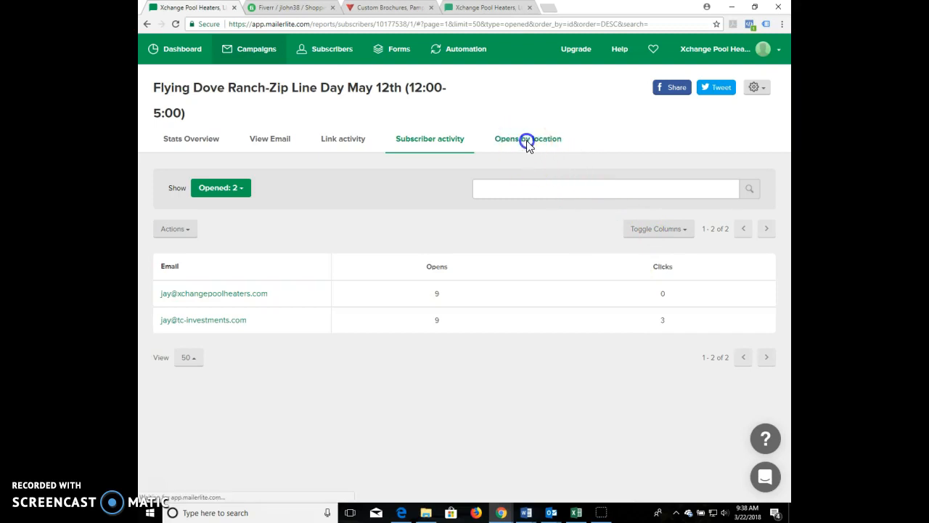
pyautogui.click(529, 139)
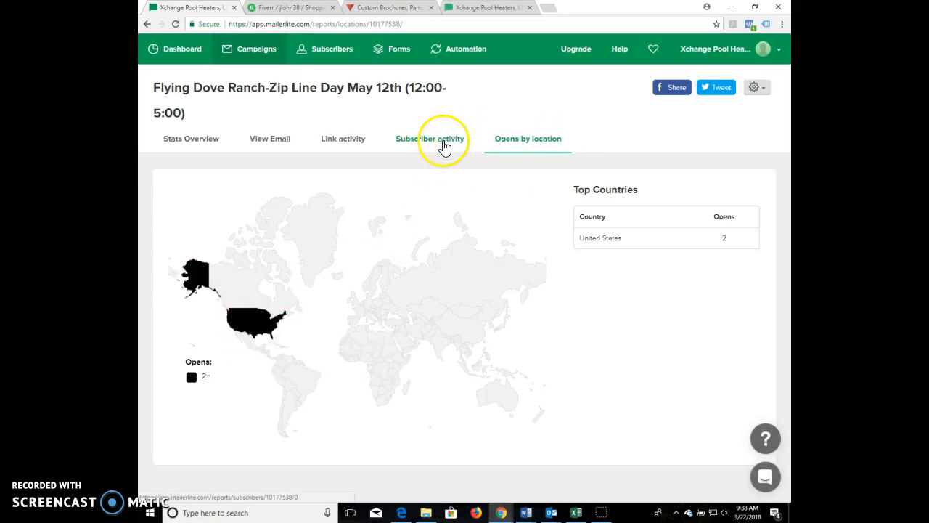
pyautogui.moveTo(343, 139)
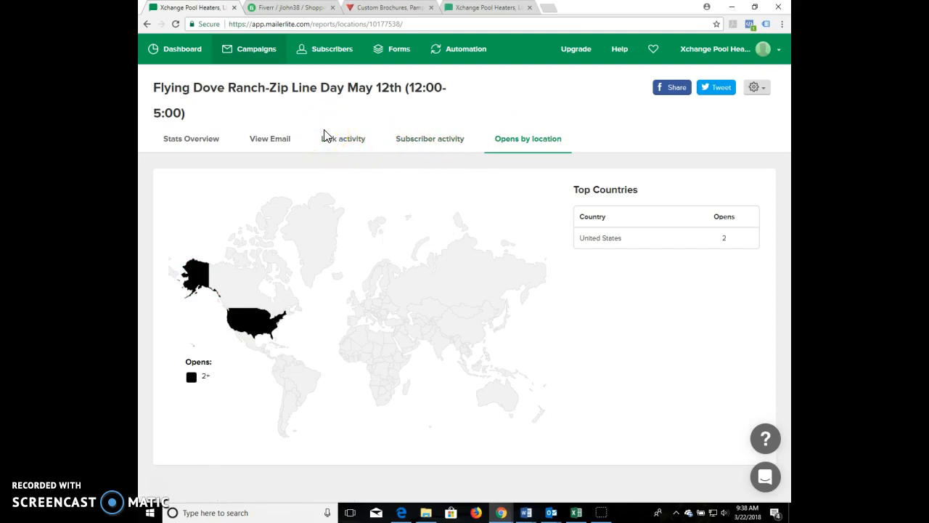
pyautogui.moveTo(326, 131)
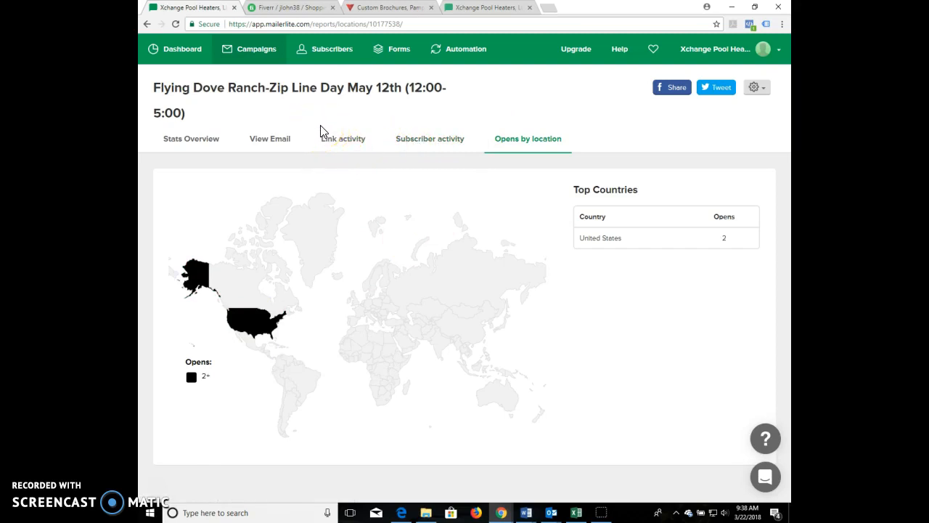
pyautogui.moveTo(597, 285)
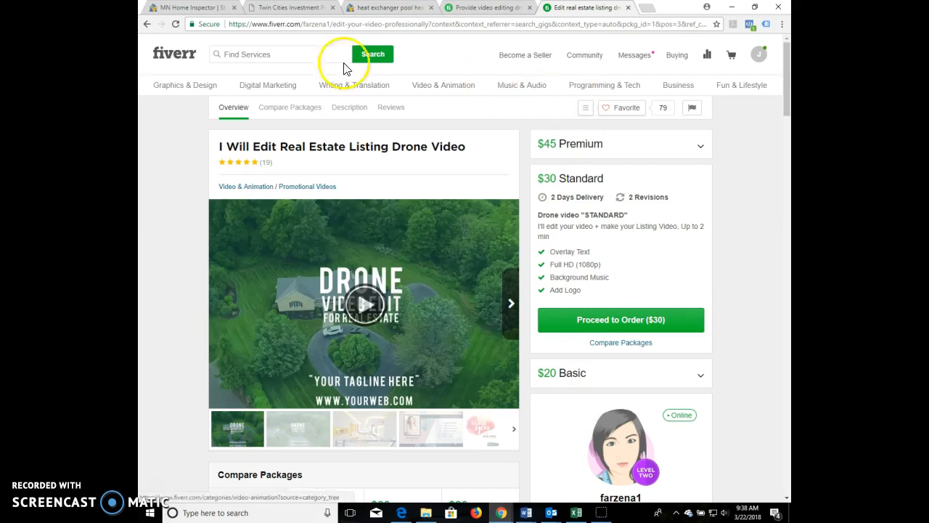
# - Play the National Realty home inspections video, then switch to the real estate investing page
pyautogui.click(191, 8)
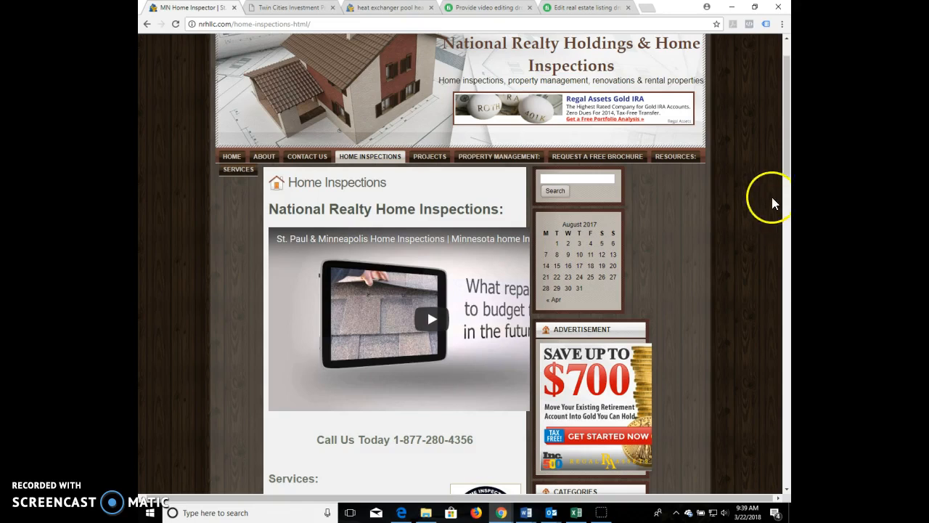
pyautogui.scroll(-3)
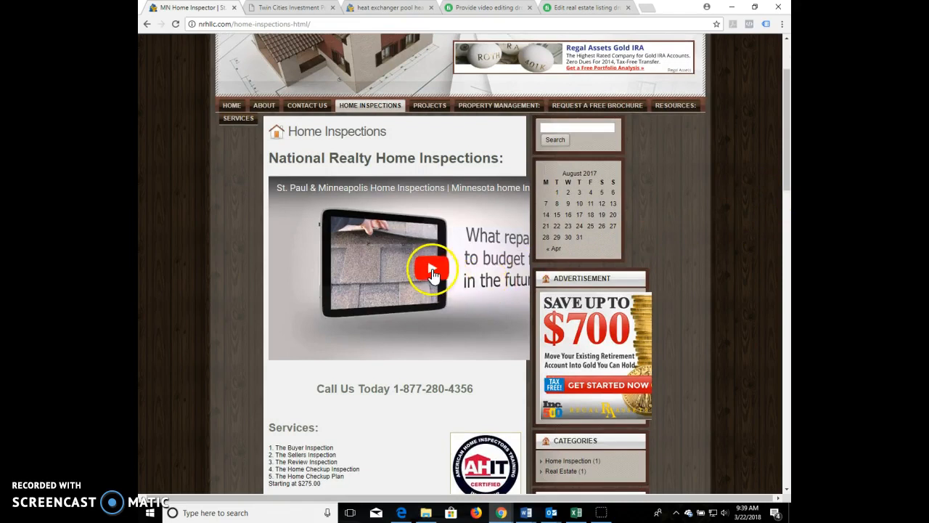
pyautogui.click(432, 268)
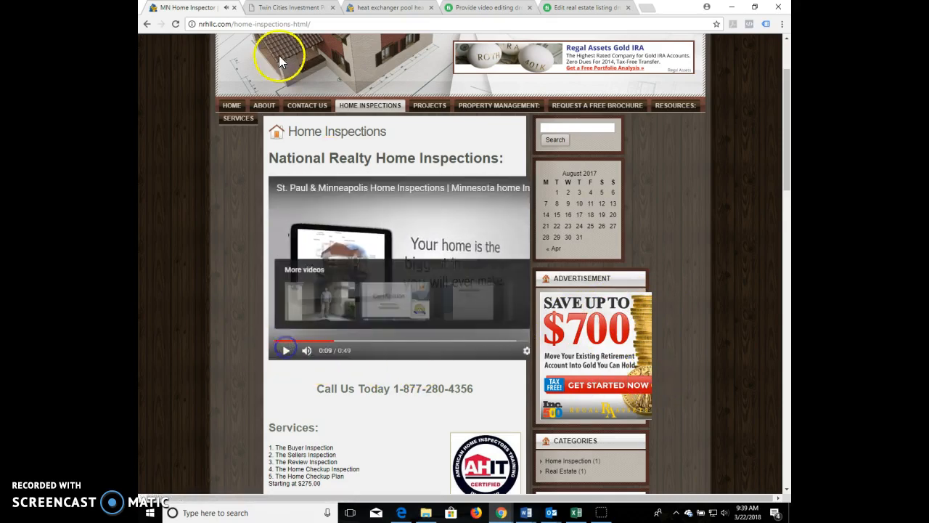
pyautogui.click(291, 8)
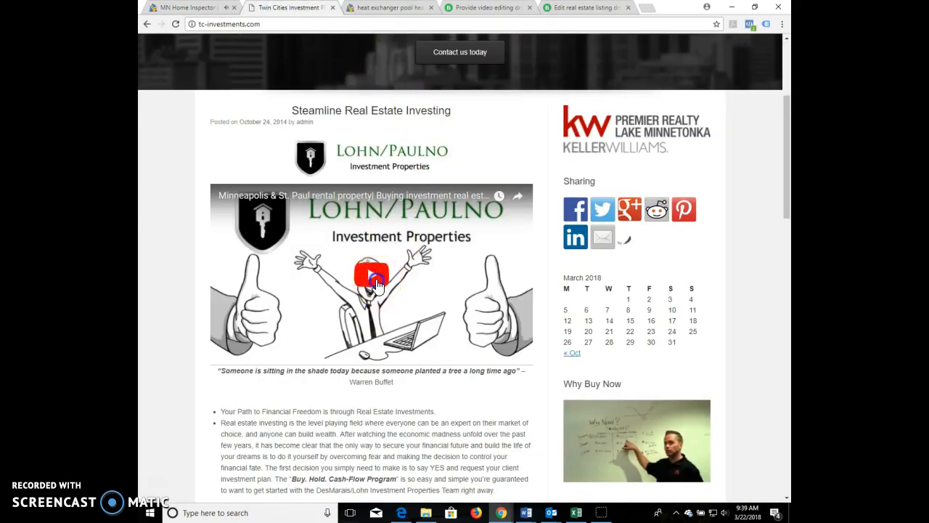
# - Play the Lohn/Paulno investment video, then the Xchange Pool Heaters Installation Overview video
pyautogui.click(372, 274)
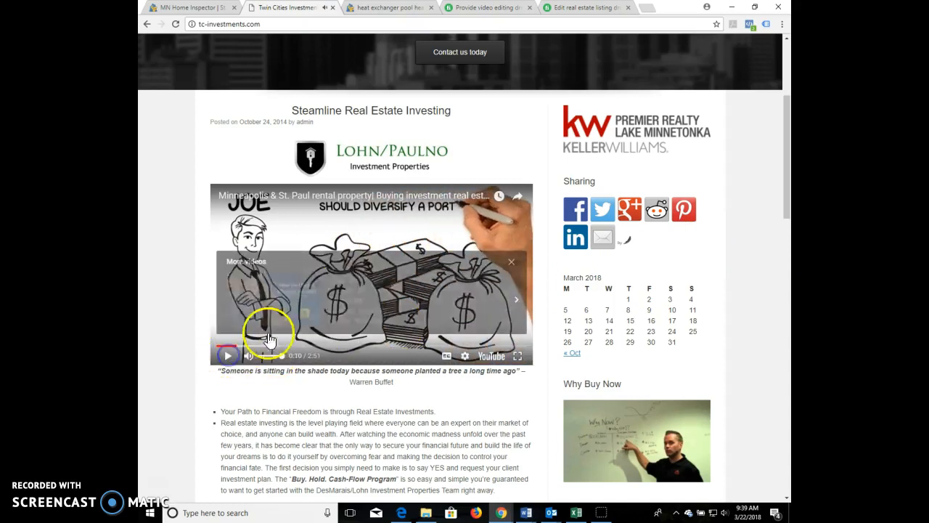
pyautogui.click(389, 7)
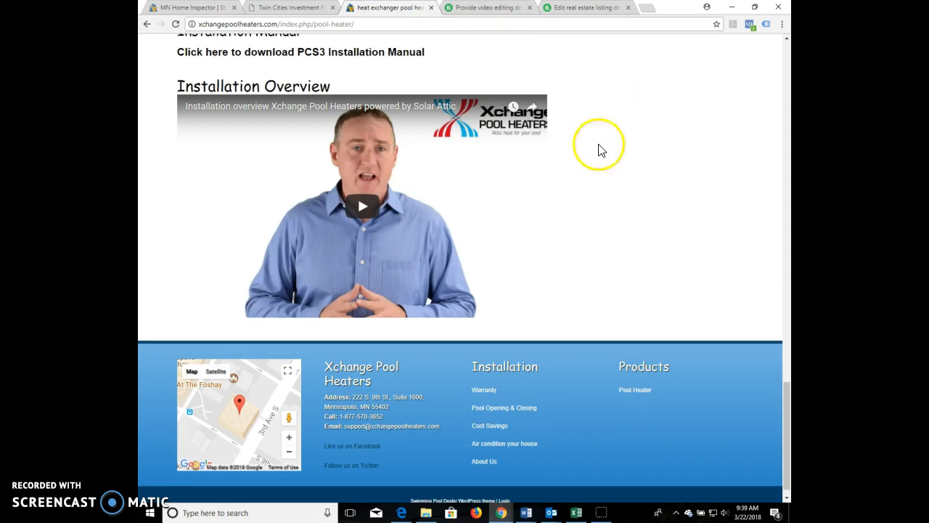
pyautogui.click(361, 206)
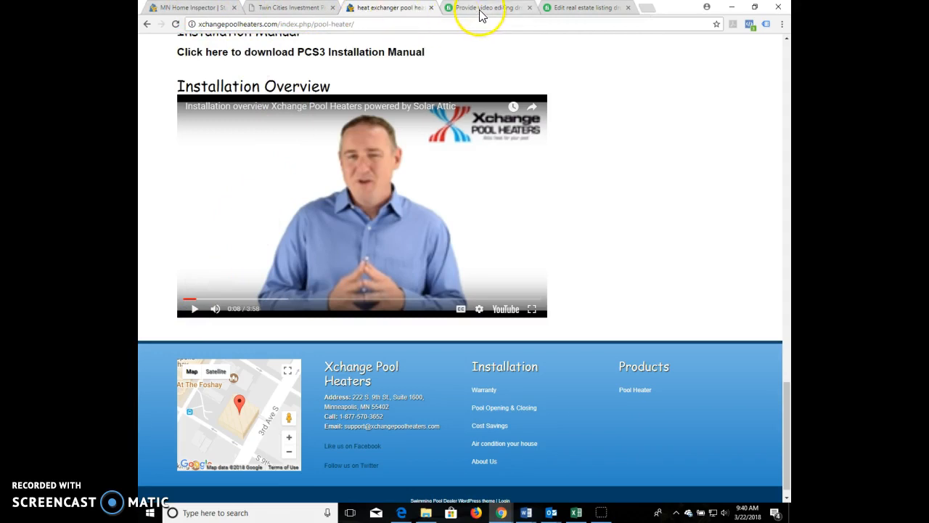
# - Play the creativehunters drone and wedding video editing gig's sample video, then return to Word
pyautogui.click(488, 7)
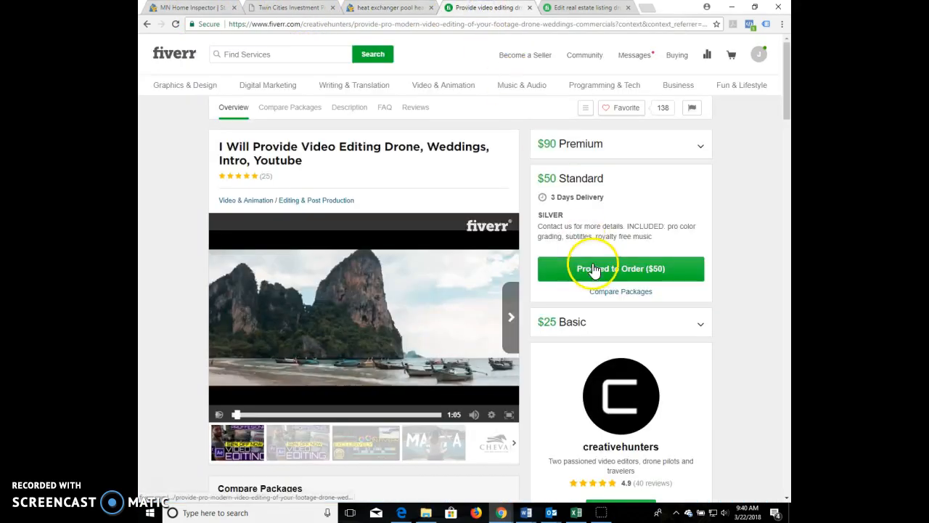
pyautogui.scroll(-3)
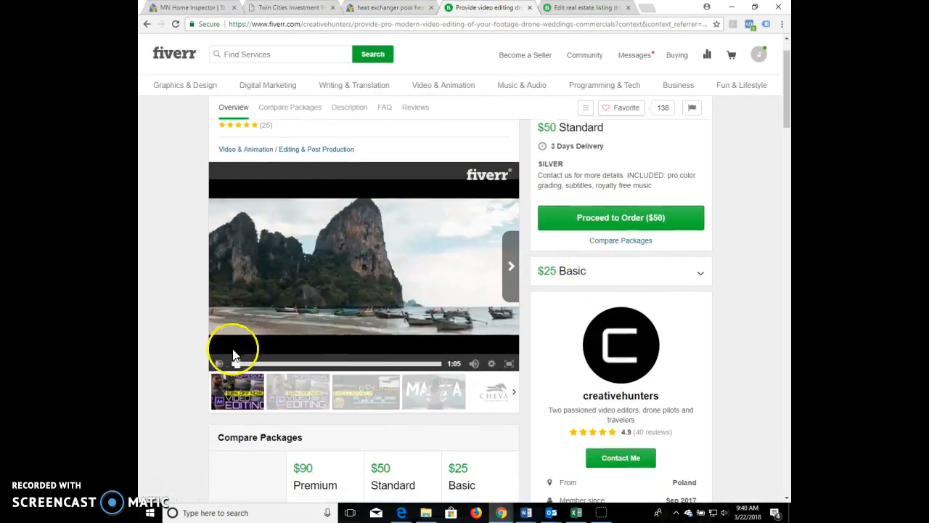
pyautogui.click(219, 363)
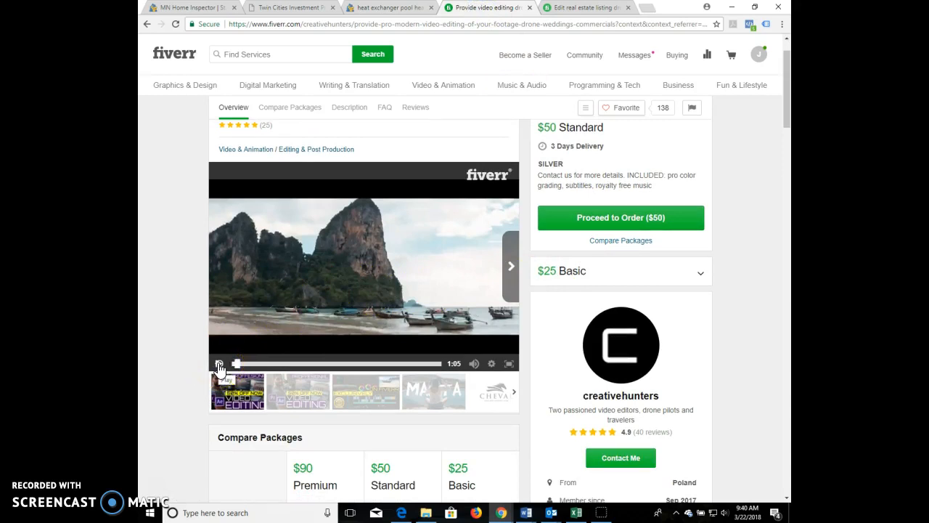
pyautogui.click(219, 363)
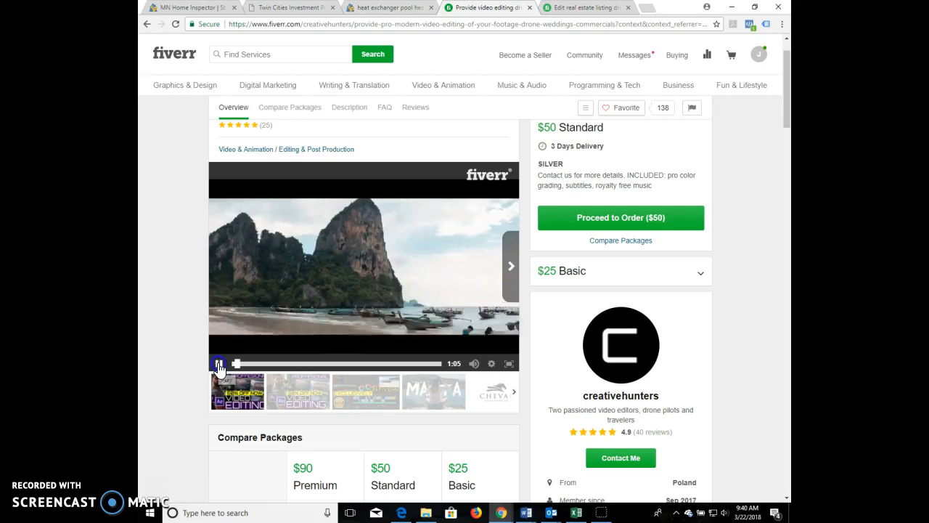
pyautogui.click(218, 363)
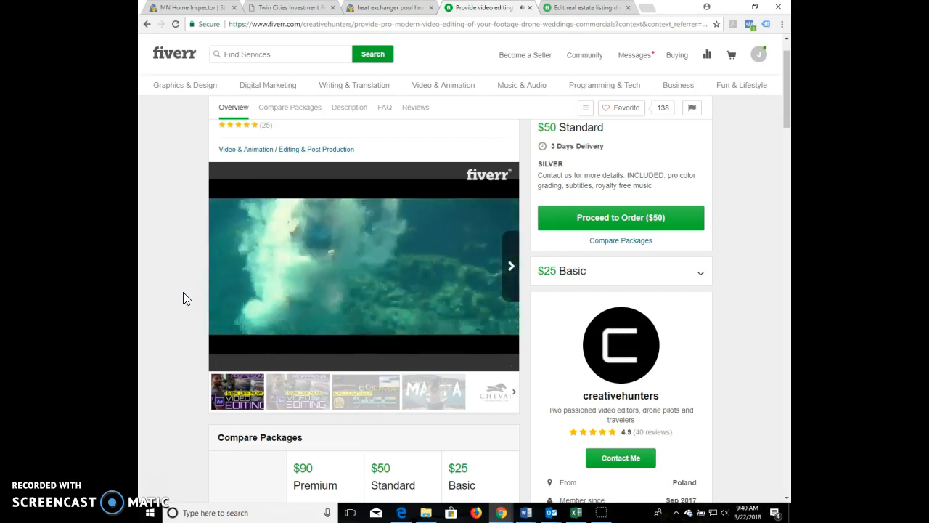
pyautogui.click(218, 363)
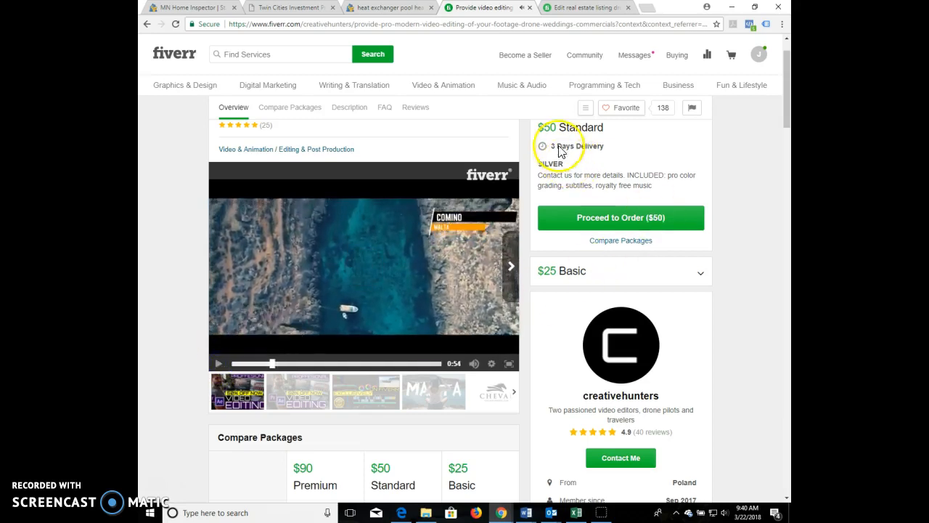
pyautogui.moveTo(588, 65)
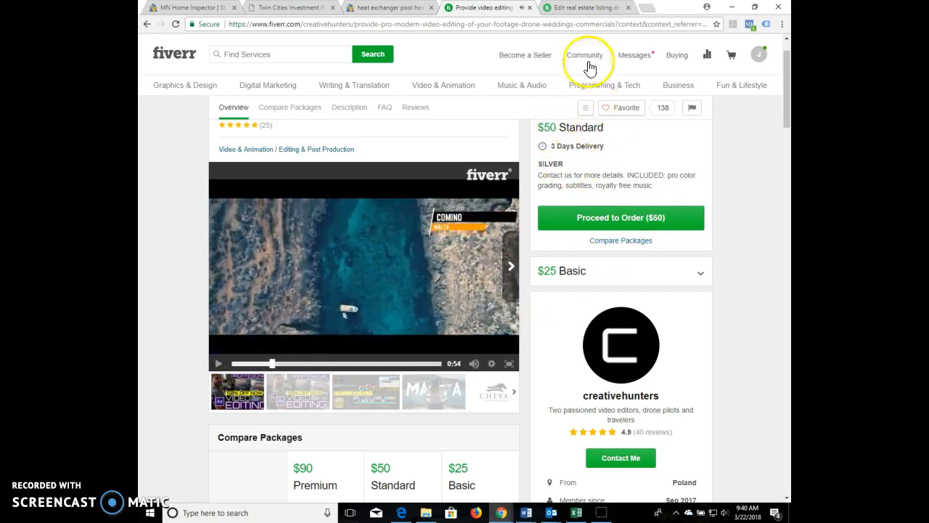
pyautogui.click(584, 7)
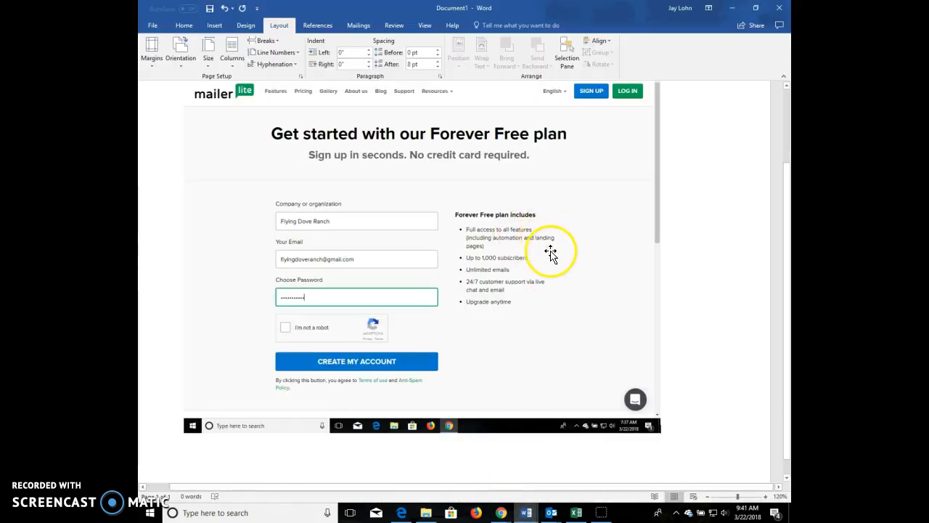
pyautogui.moveTo(536, 252)
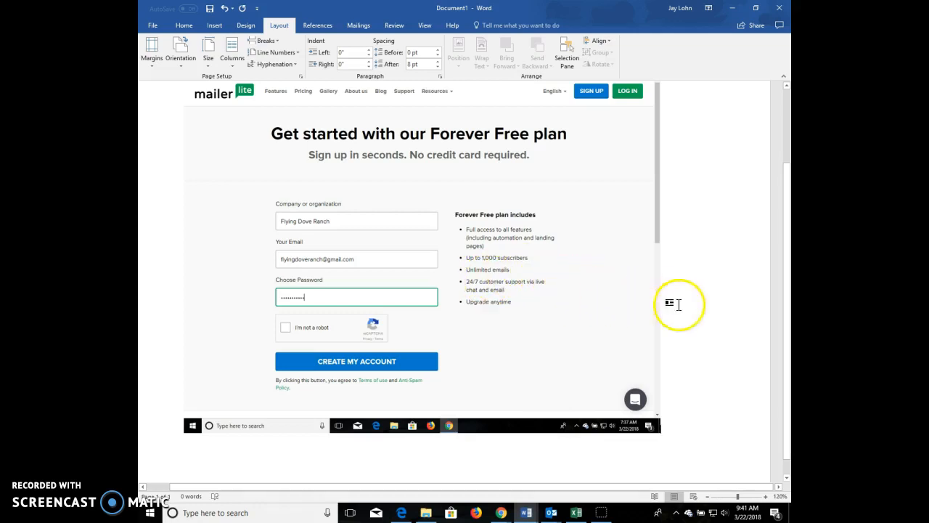
pyautogui.moveTo(668, 418)
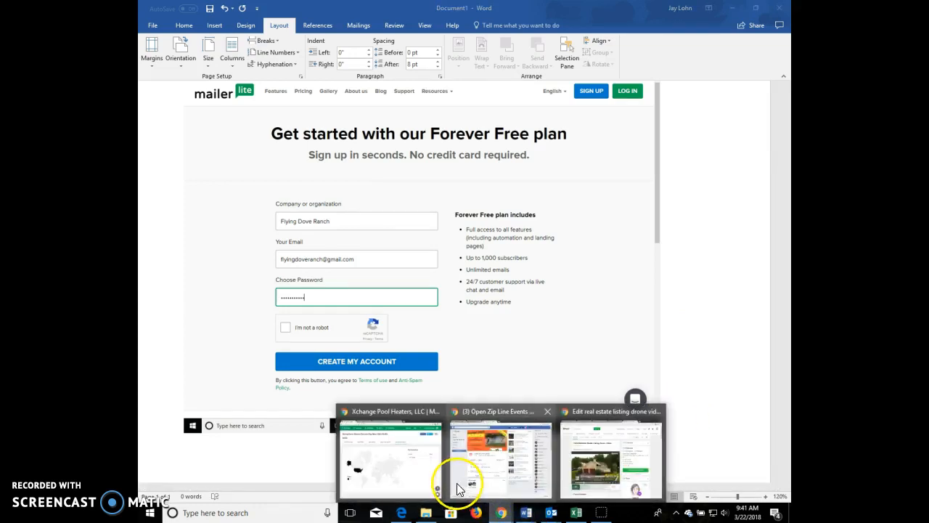
# - Page the delivered brochure order's gallery forward to the inside spread image
pyautogui.click(500, 458)
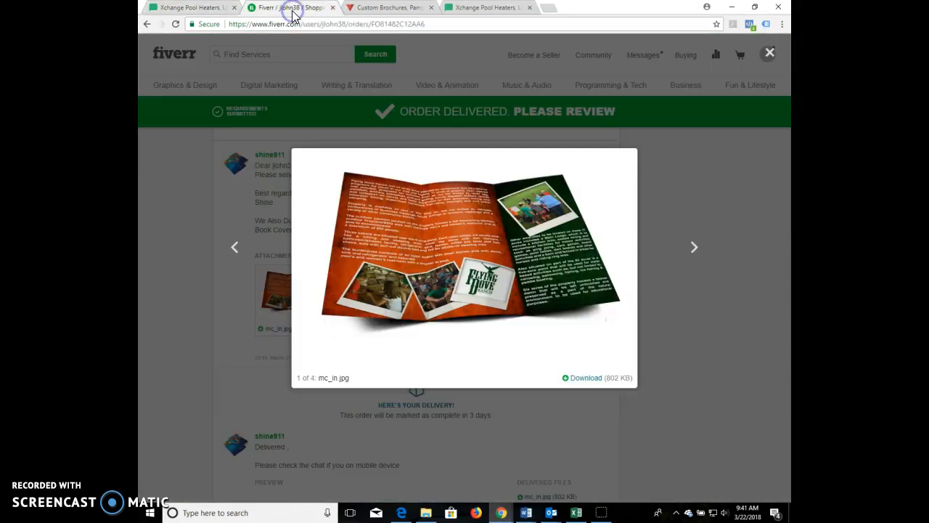
pyautogui.moveTo(694, 247)
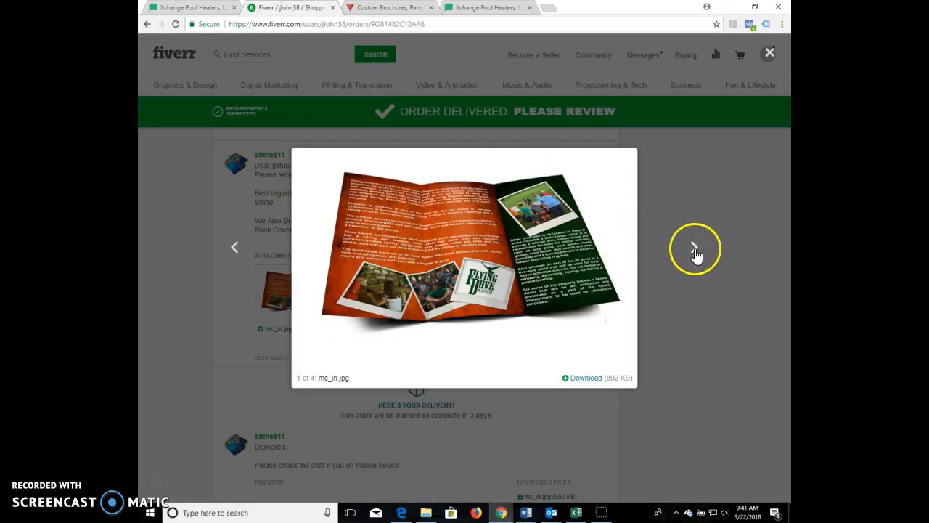
pyautogui.click(694, 247)
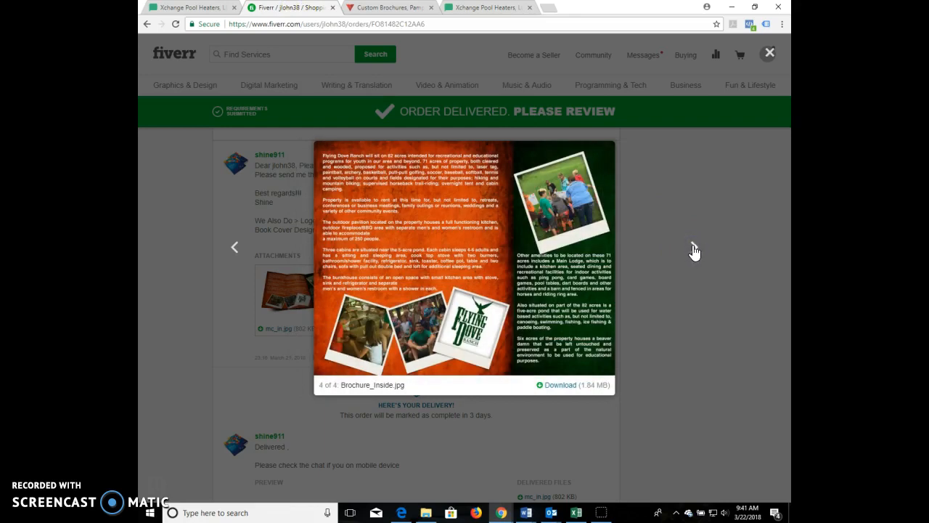
pyautogui.moveTo(694, 253)
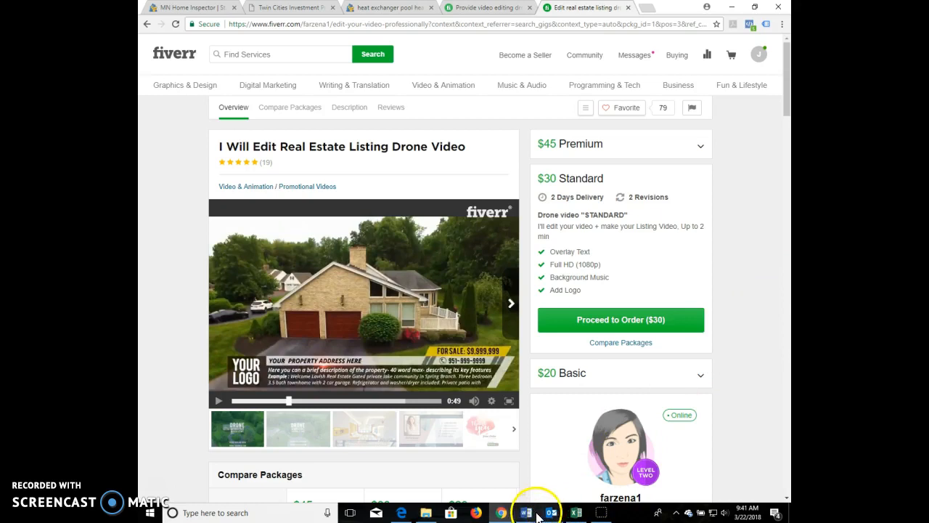
# - Show Document2 listing client needs: email content, brochure type, video type with script help
pyautogui.click(526, 513)
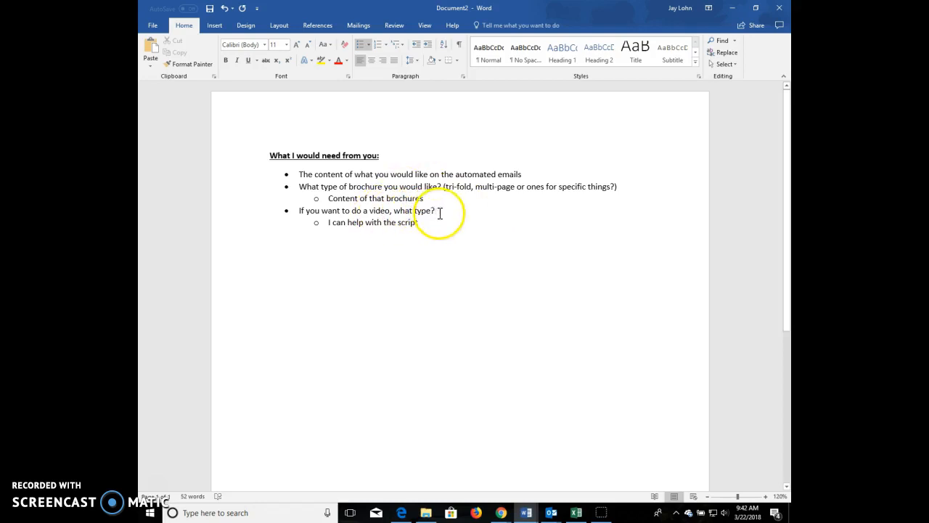
pyautogui.moveTo(482, 234)
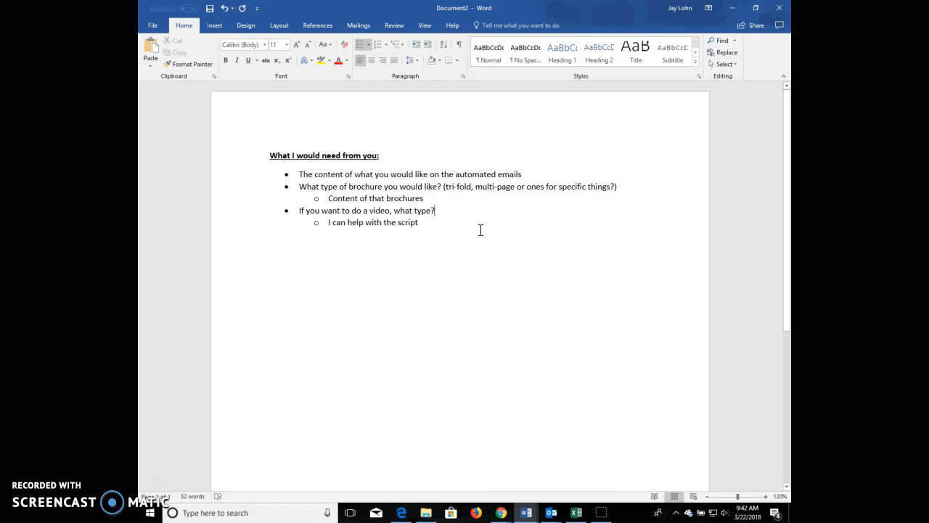
pyautogui.click(456, 276)
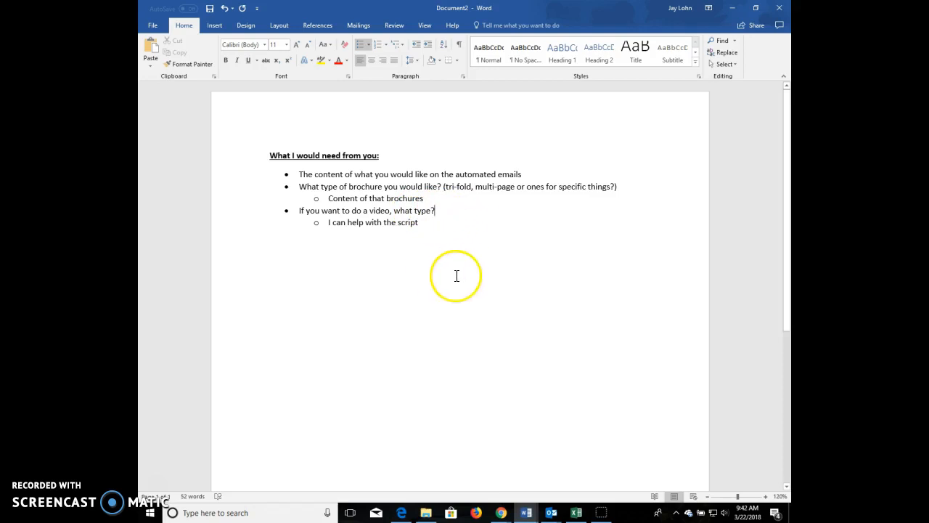
pyautogui.moveTo(397, 260)
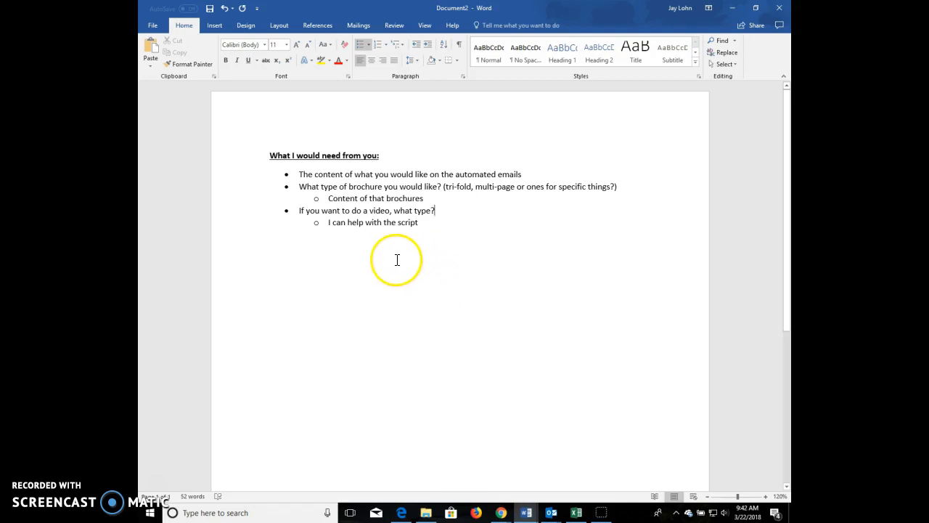
pyautogui.moveTo(422, 233)
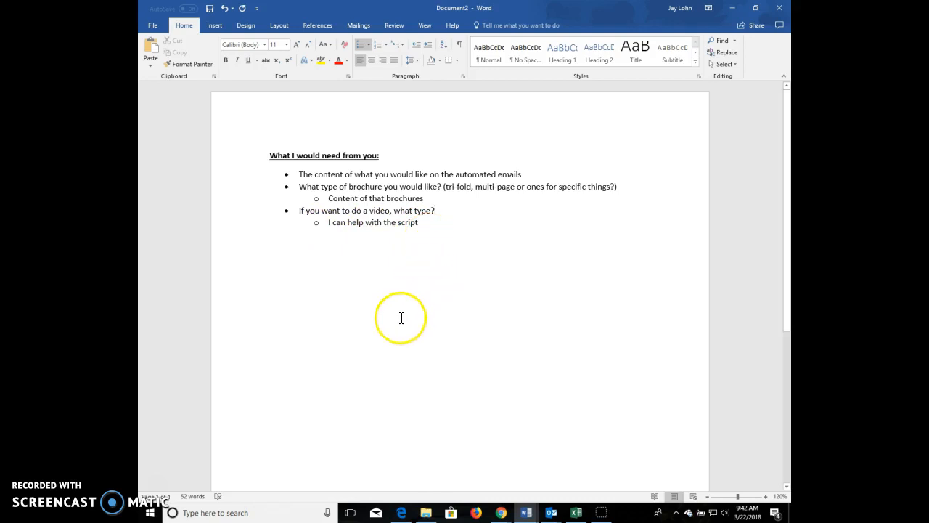
pyautogui.moveTo(183, 369)
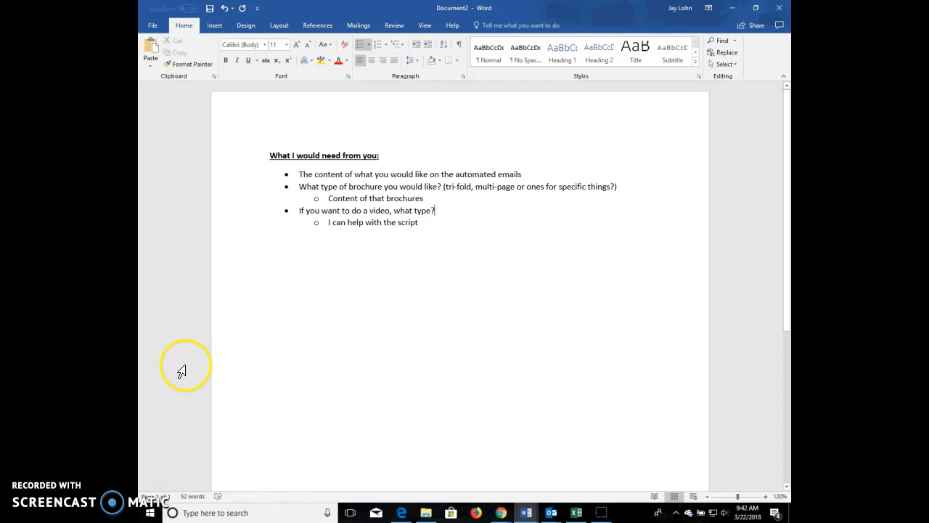
pyautogui.moveTo(180, 372)
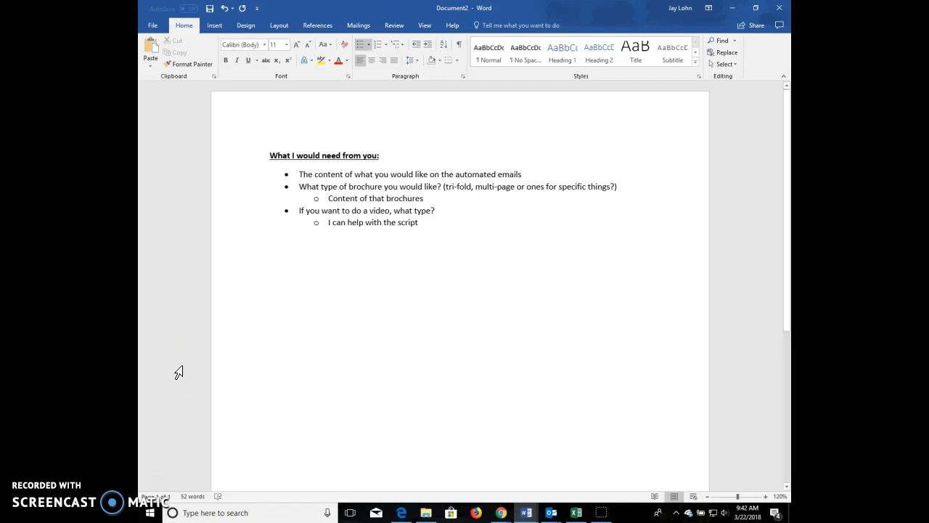
pyautogui.moveTo(177, 374)
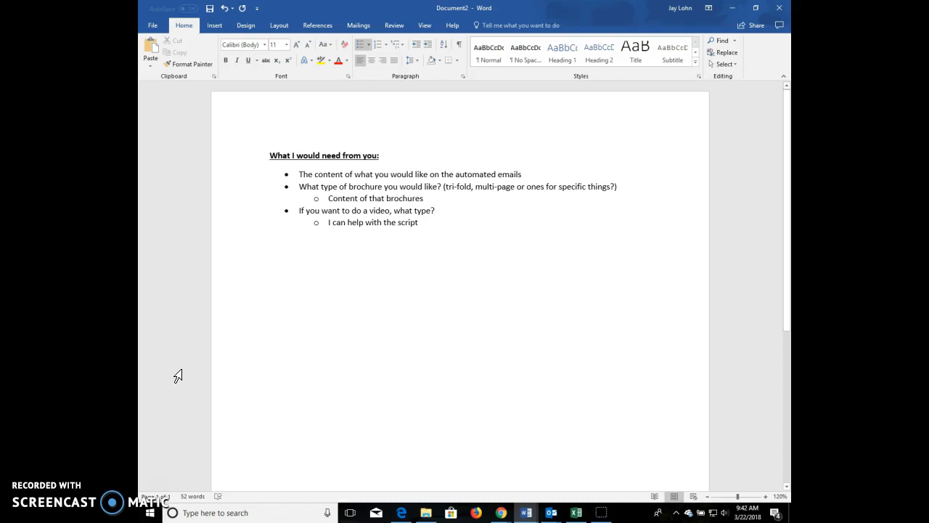
pyautogui.moveTo(177, 383)
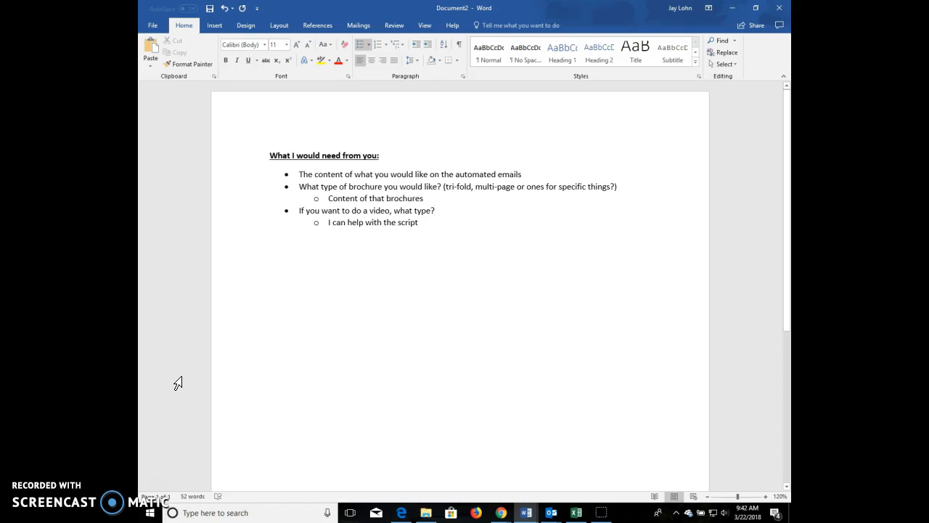